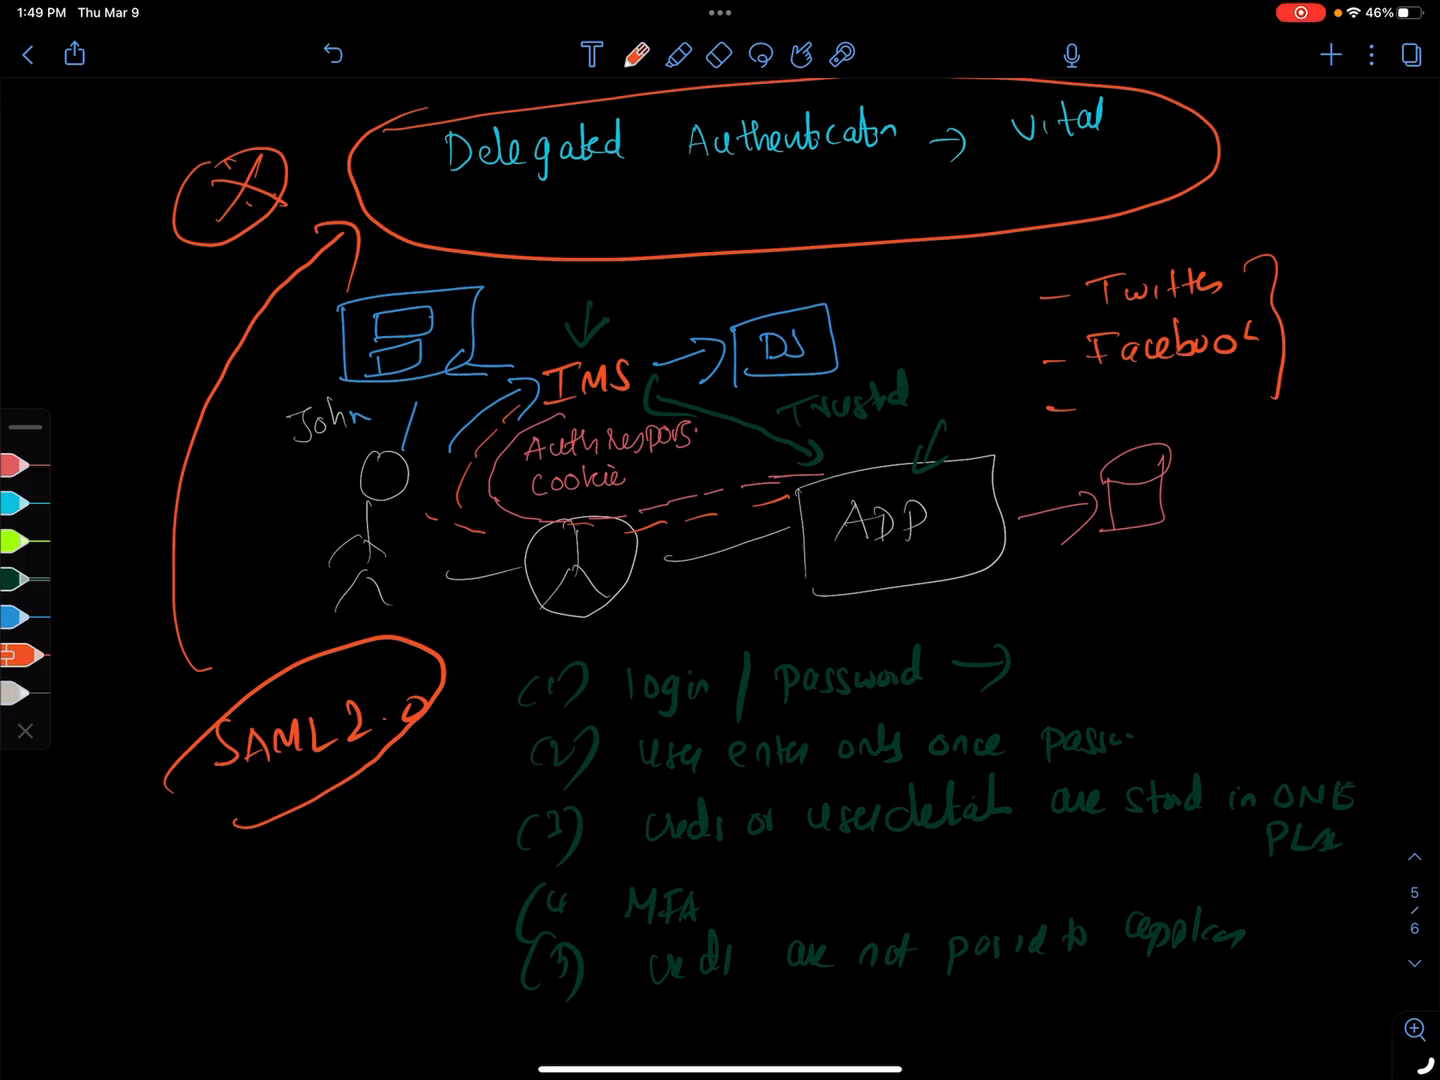
Scroll down from the SAML 2.0 notes to the blank page 6
scroll(down, 3)
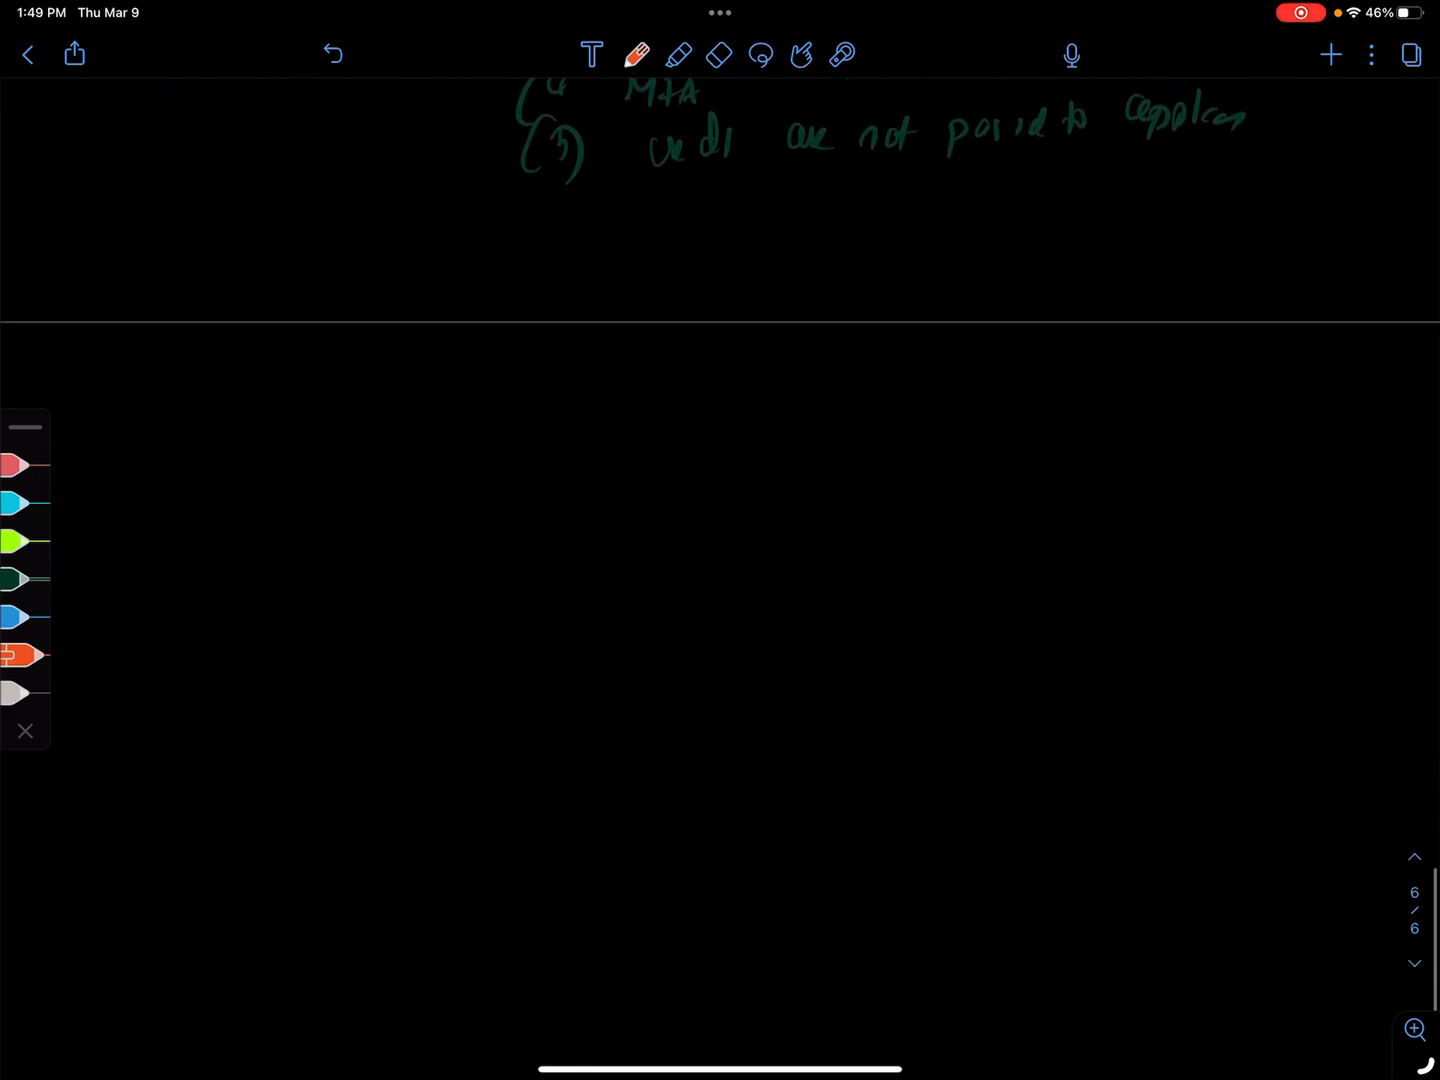
scroll(up, 3)
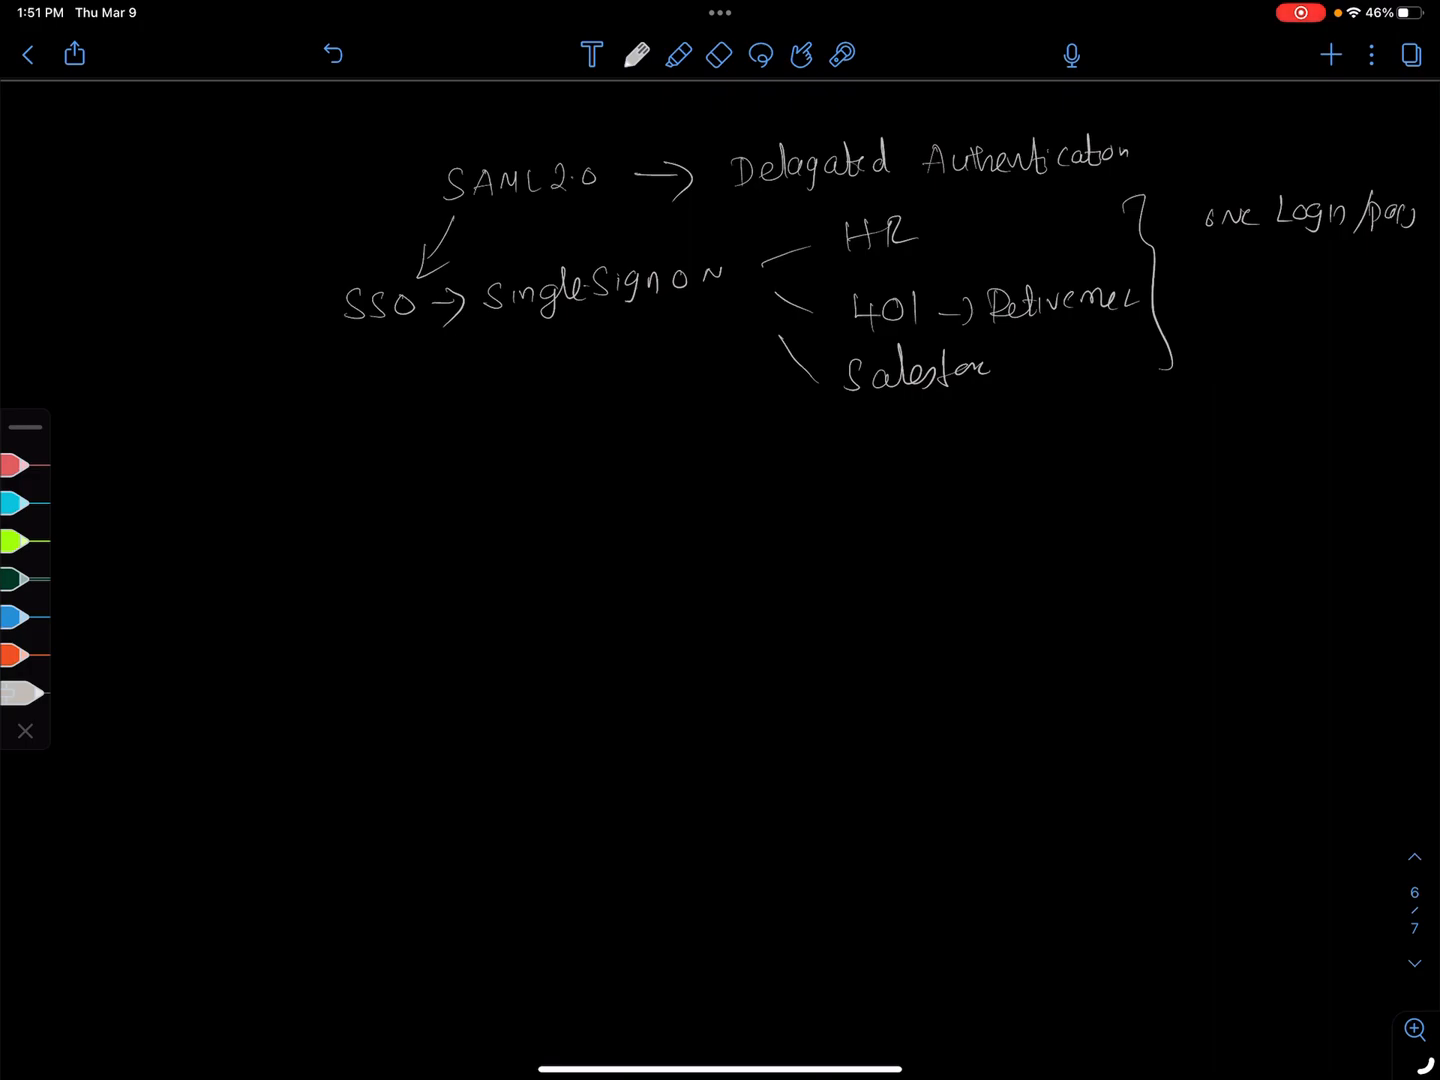
Draw the Enterprise environment box with user and computer, and an AWS box with App, in green
click(25, 541)
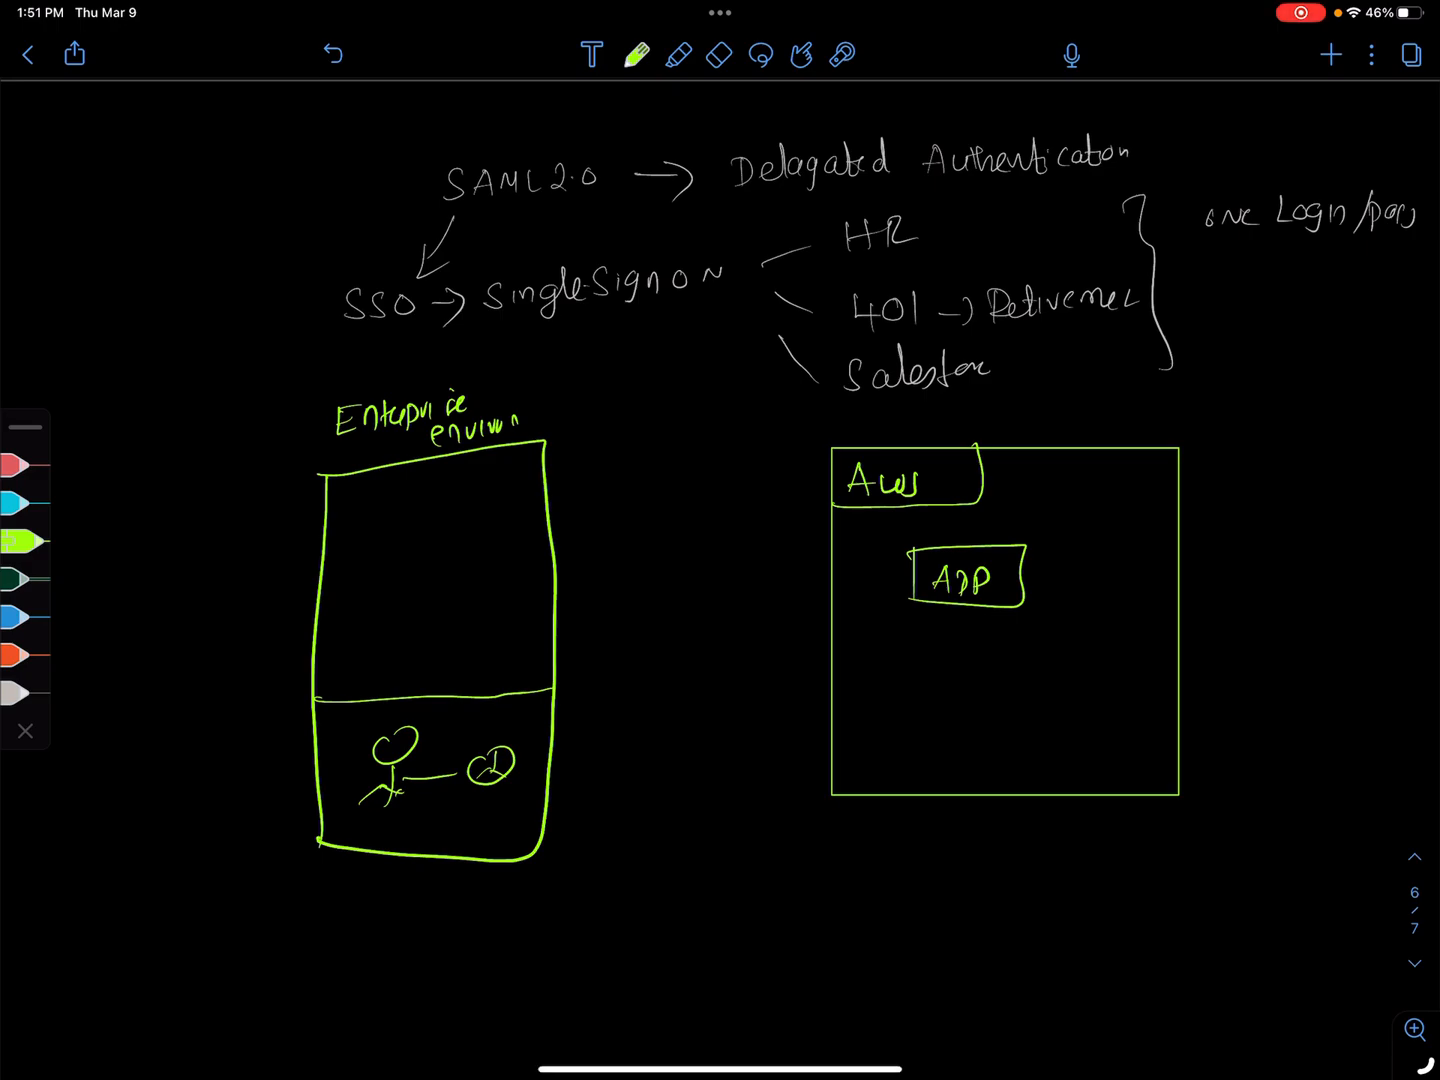
Write DS/IMS and SAML service provider, circle them, and add the Identity provider label
text(DS)
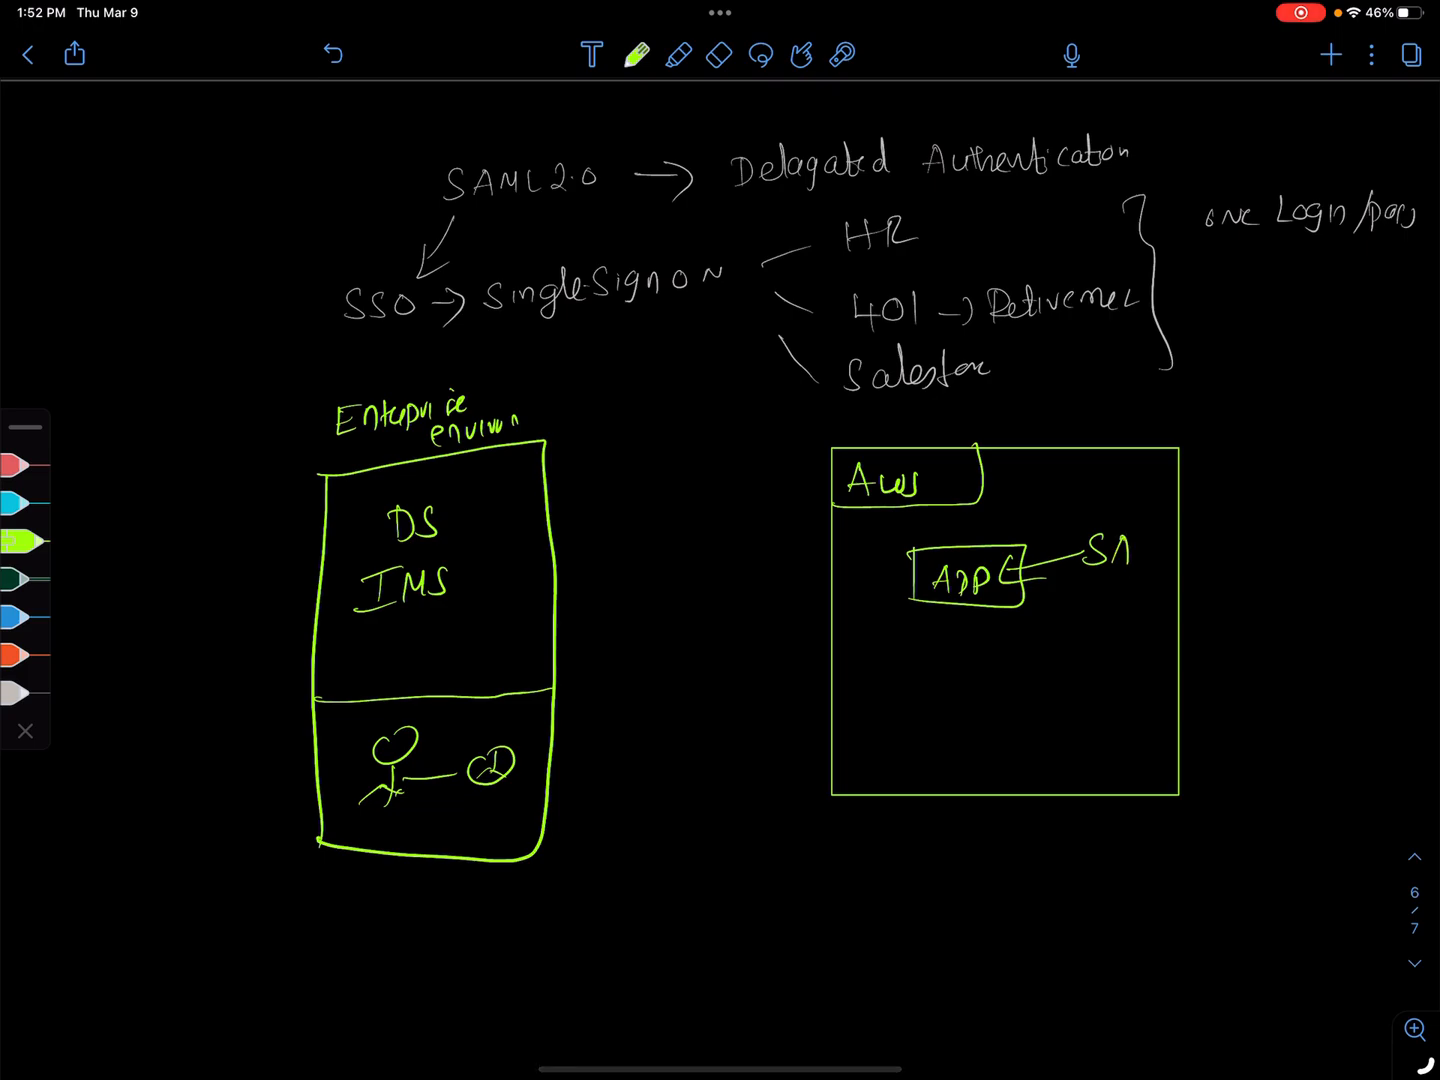
text(ML)
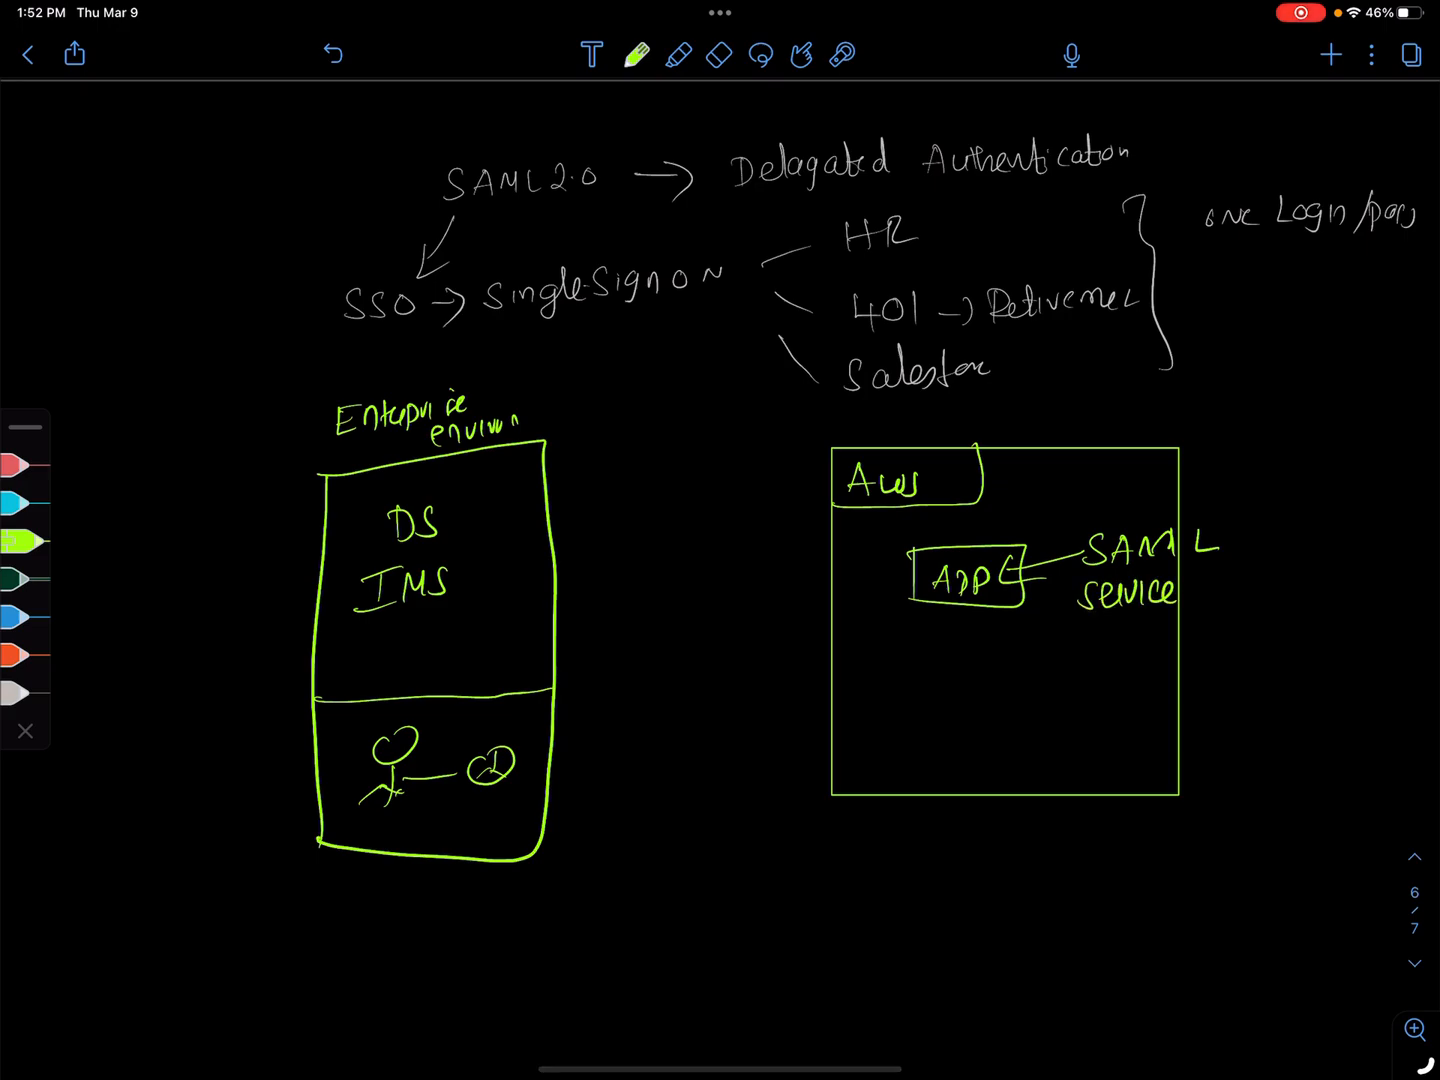
text(Prov)
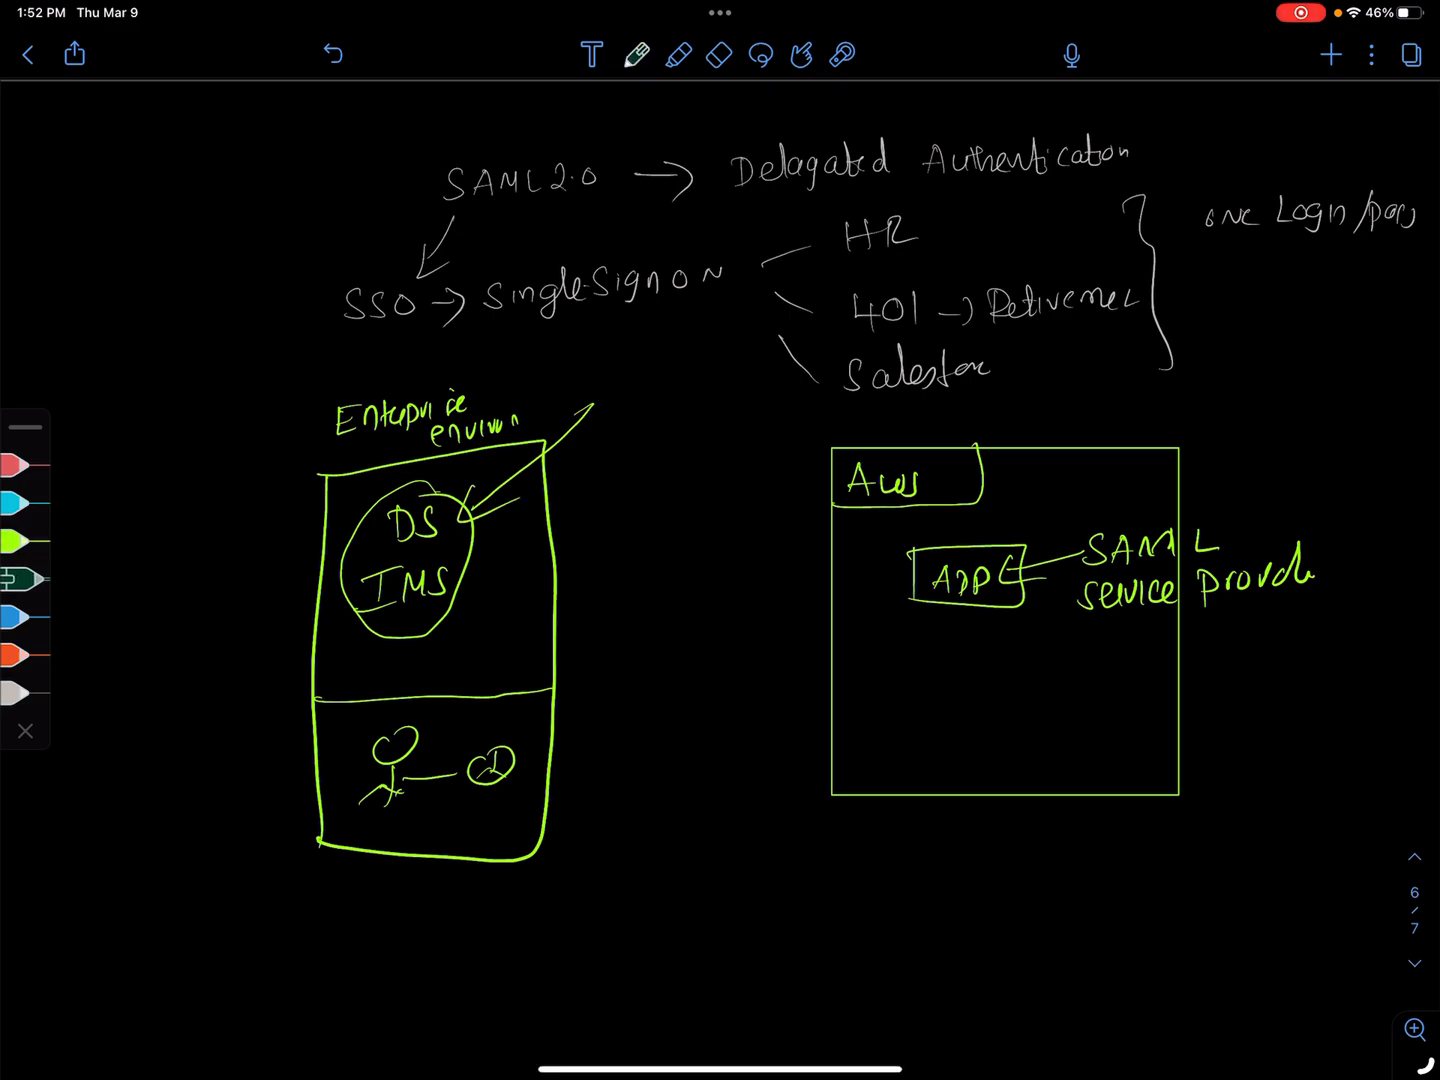
text(Ic)
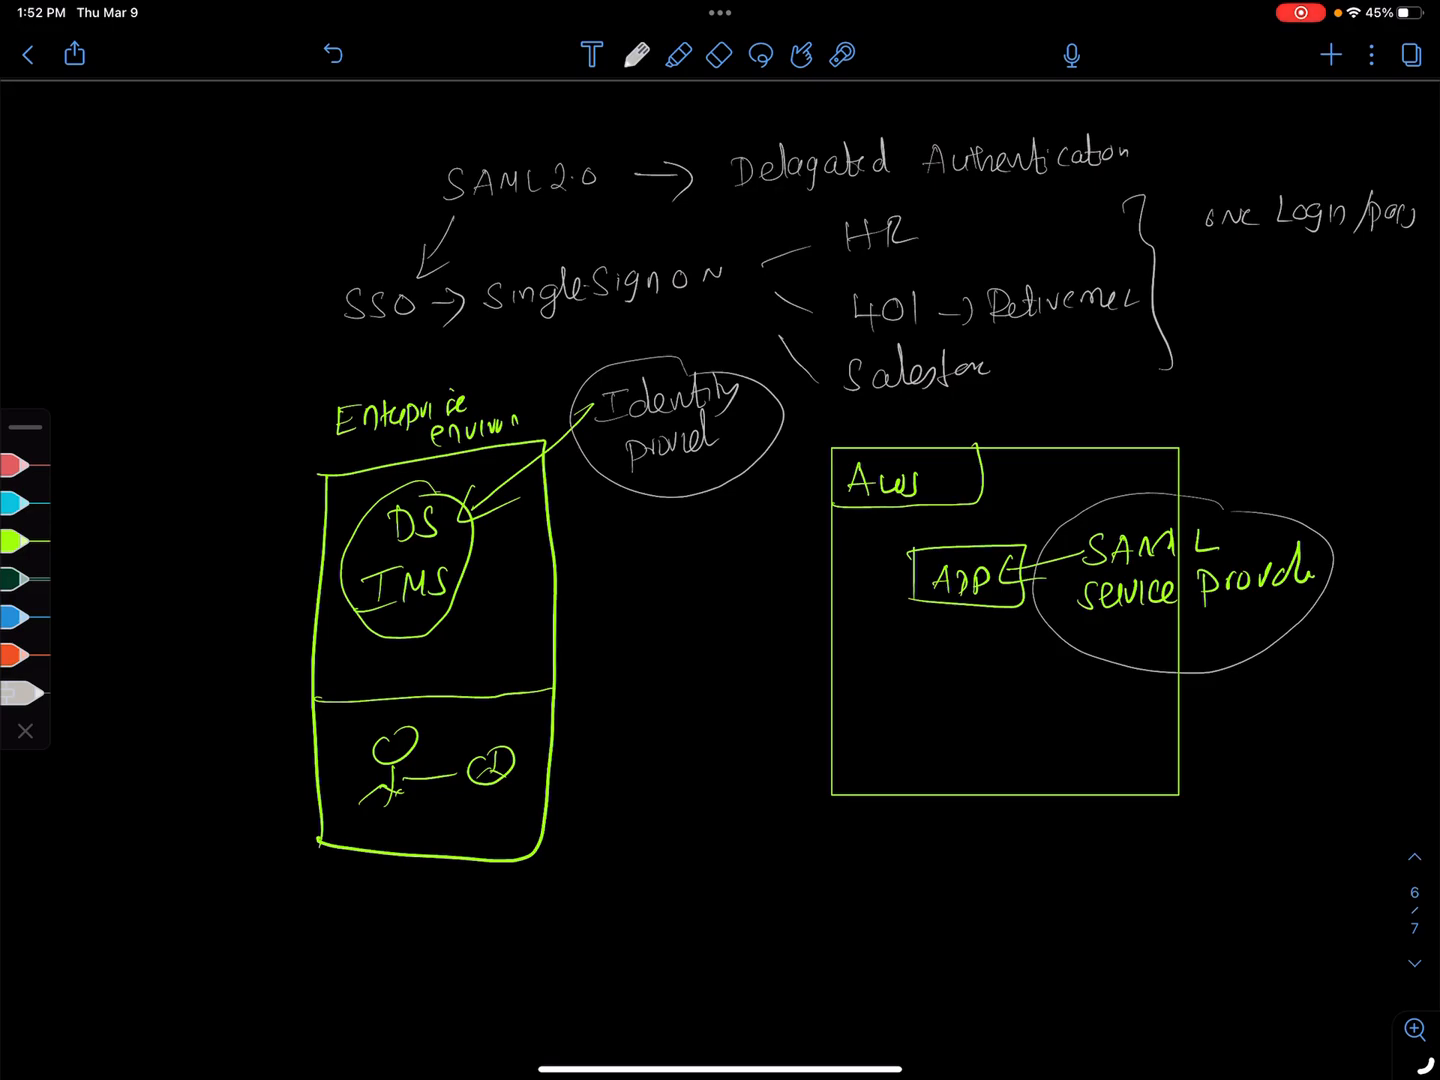
Draw red flow arrows and a token box, then a blue arrow to the App
click(637, 55)
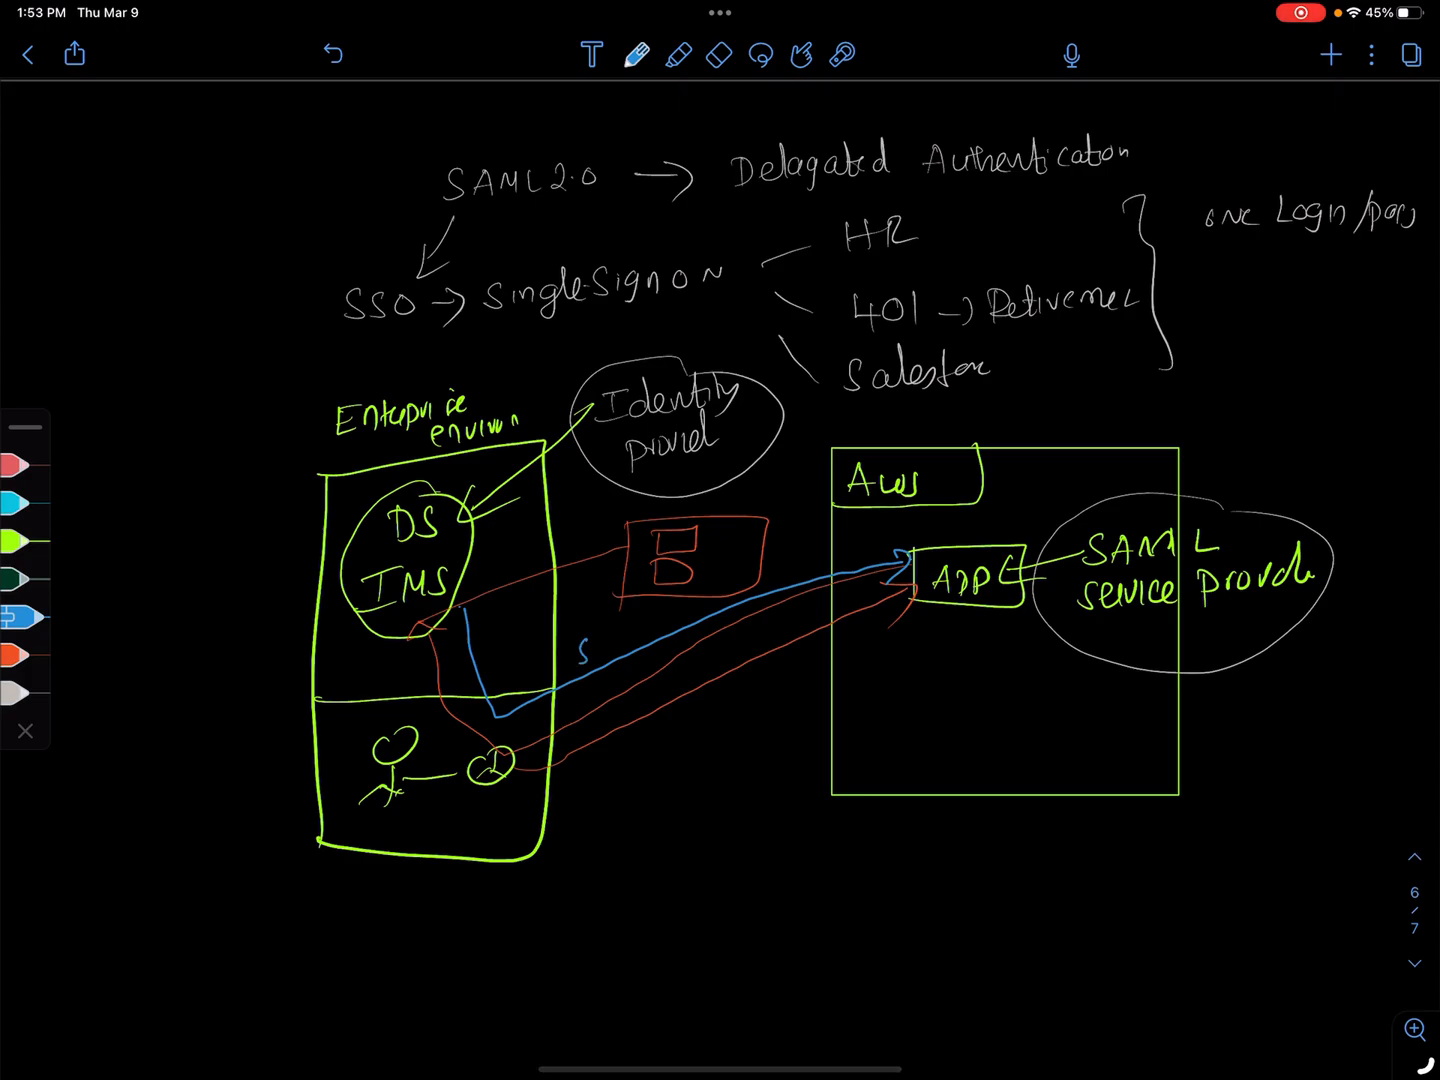
Label the blue arrow SAML assertion with user details, Roles or permissions
text(SAMLAsserta)
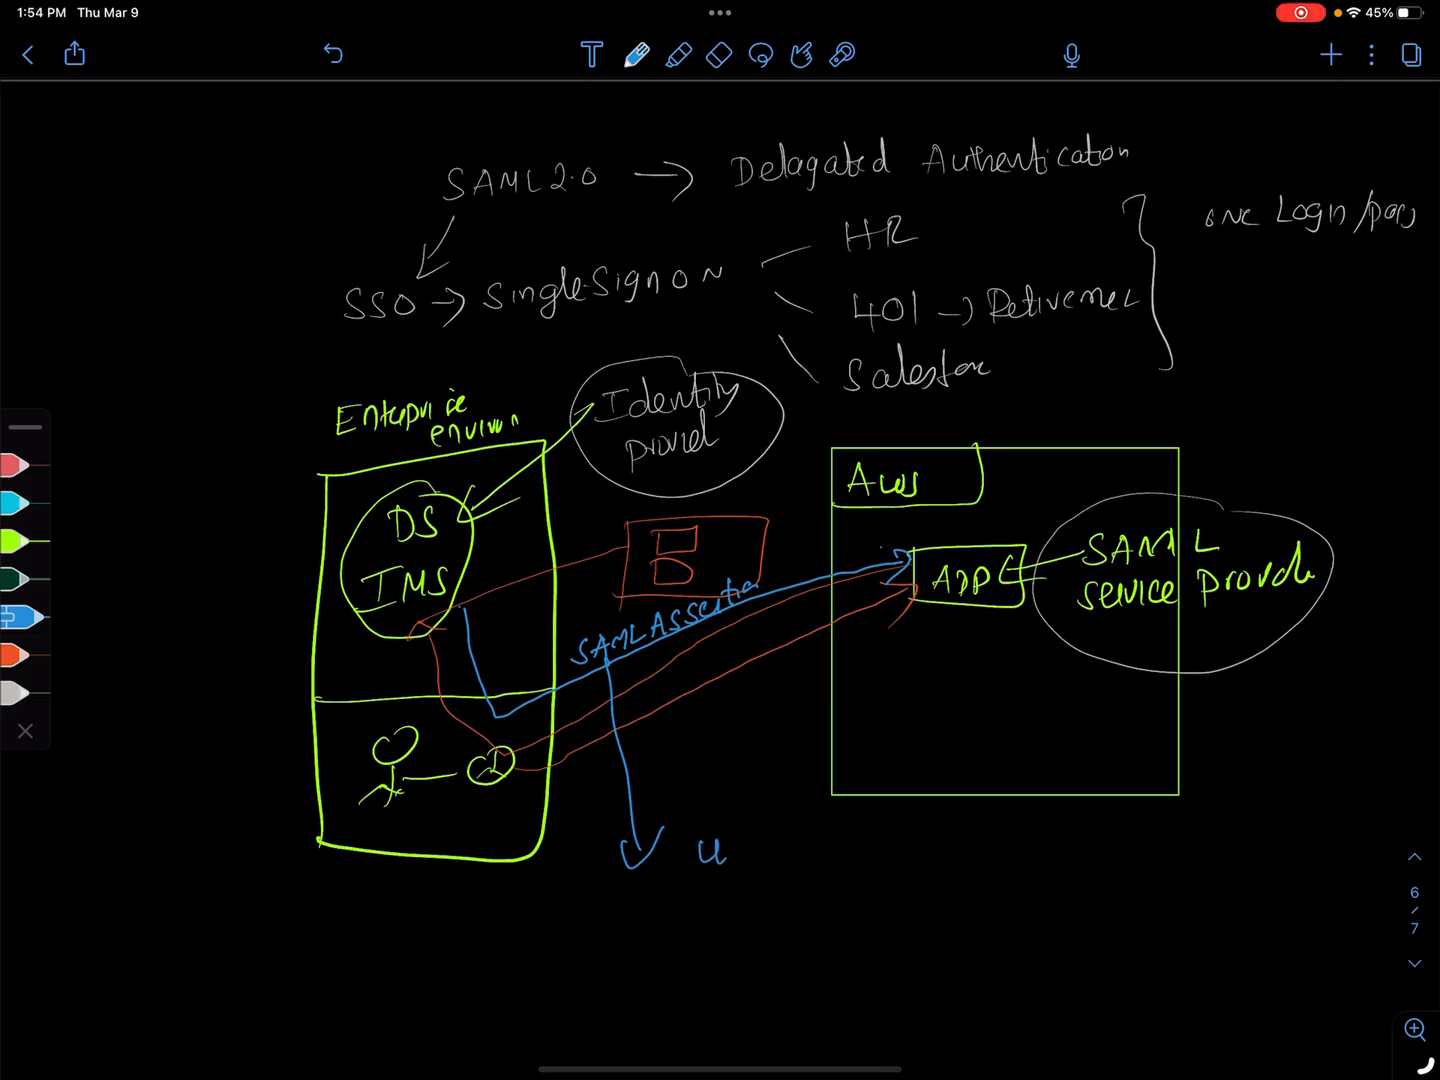
text(user detals)
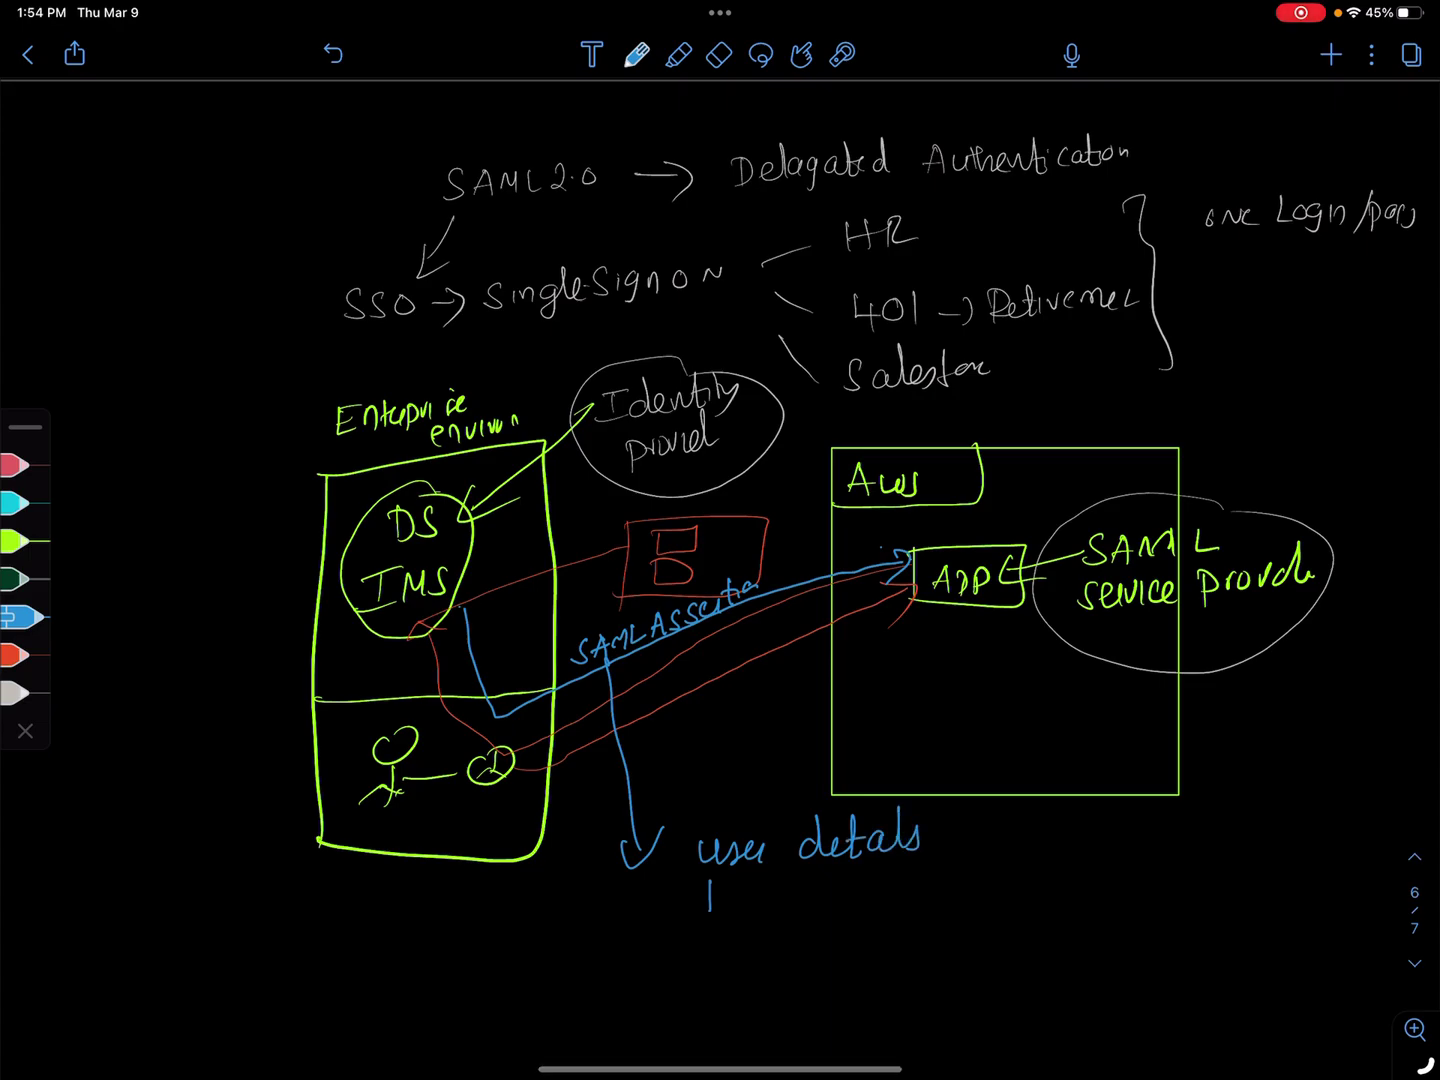
text(Roles)
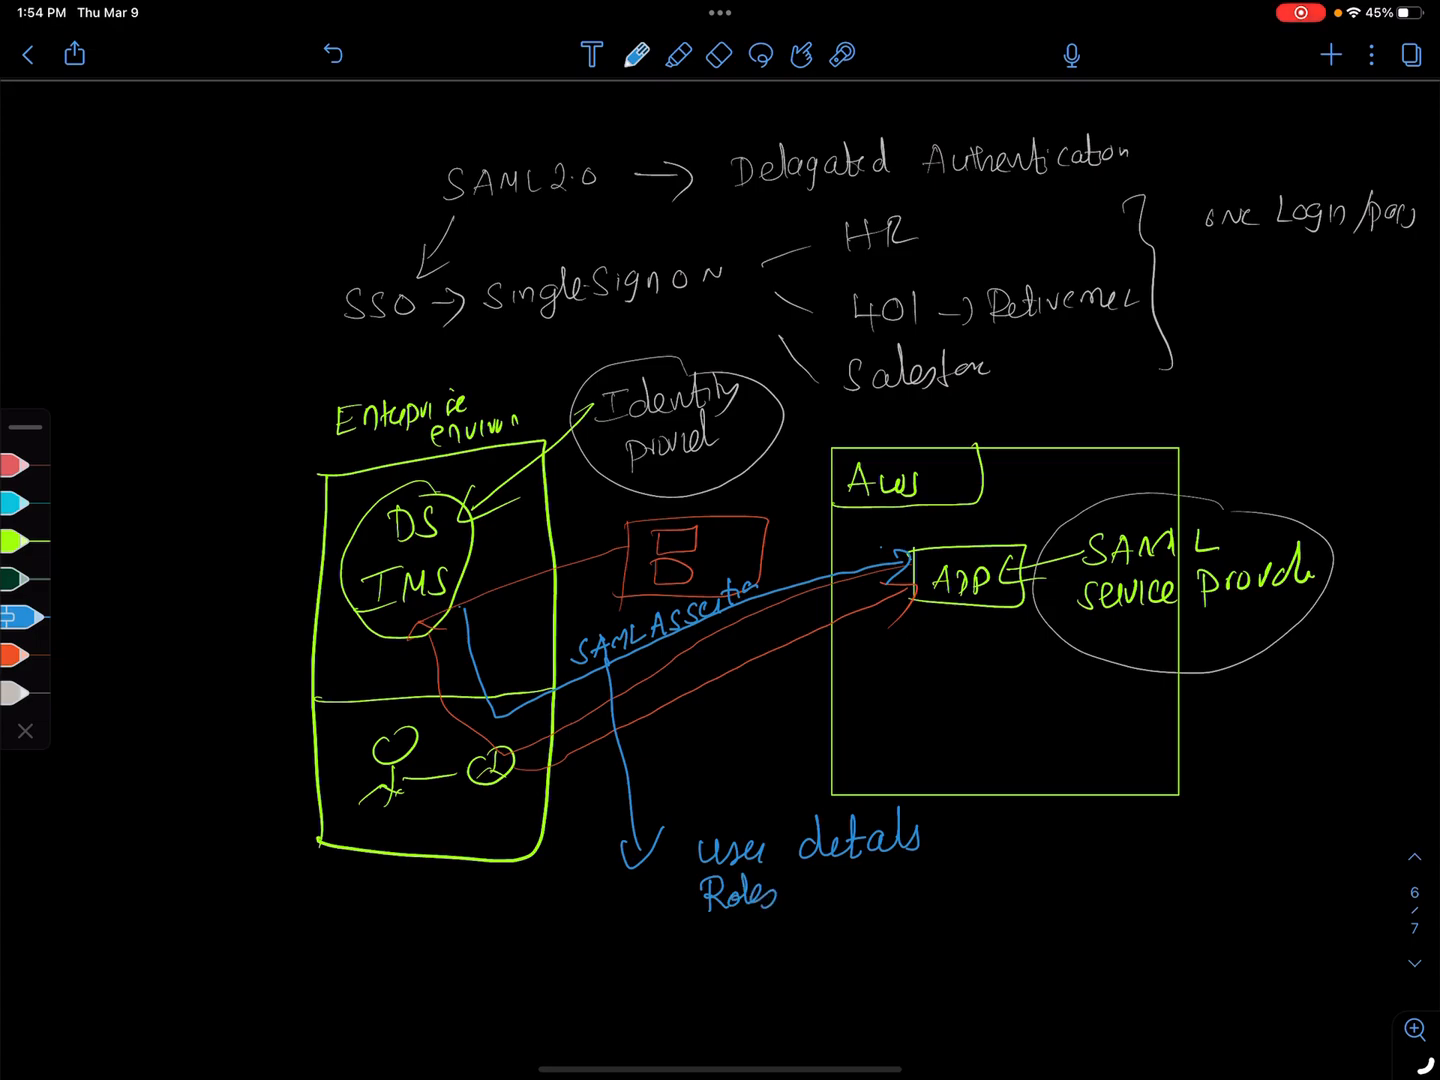
text(or permissio)
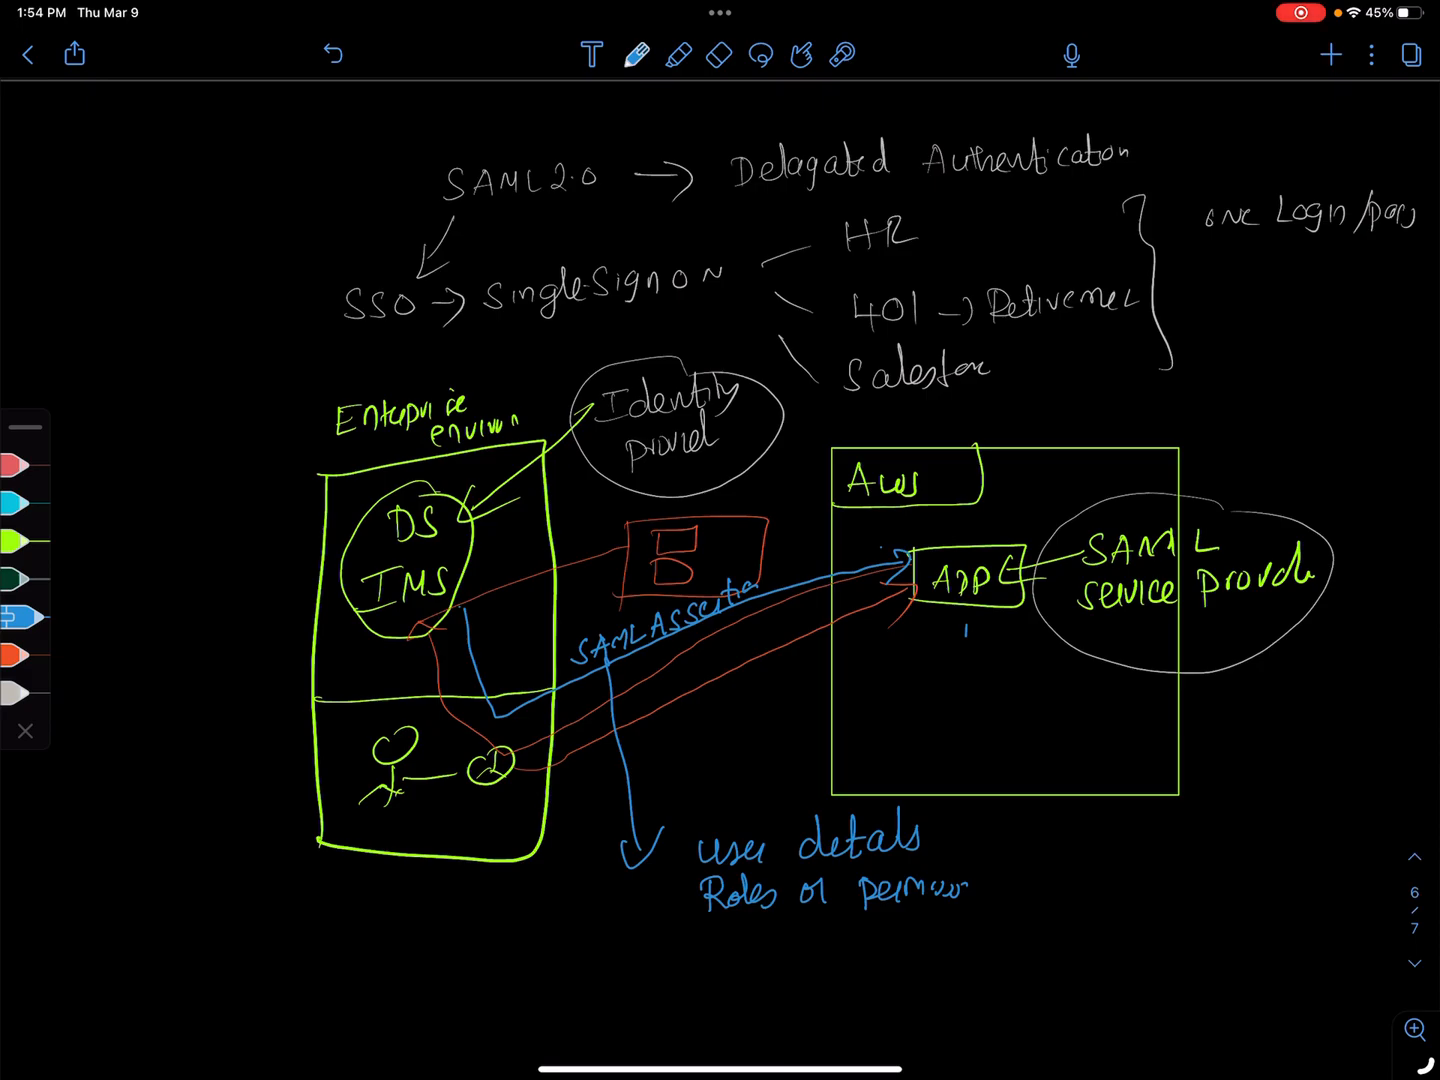
click(20, 655)
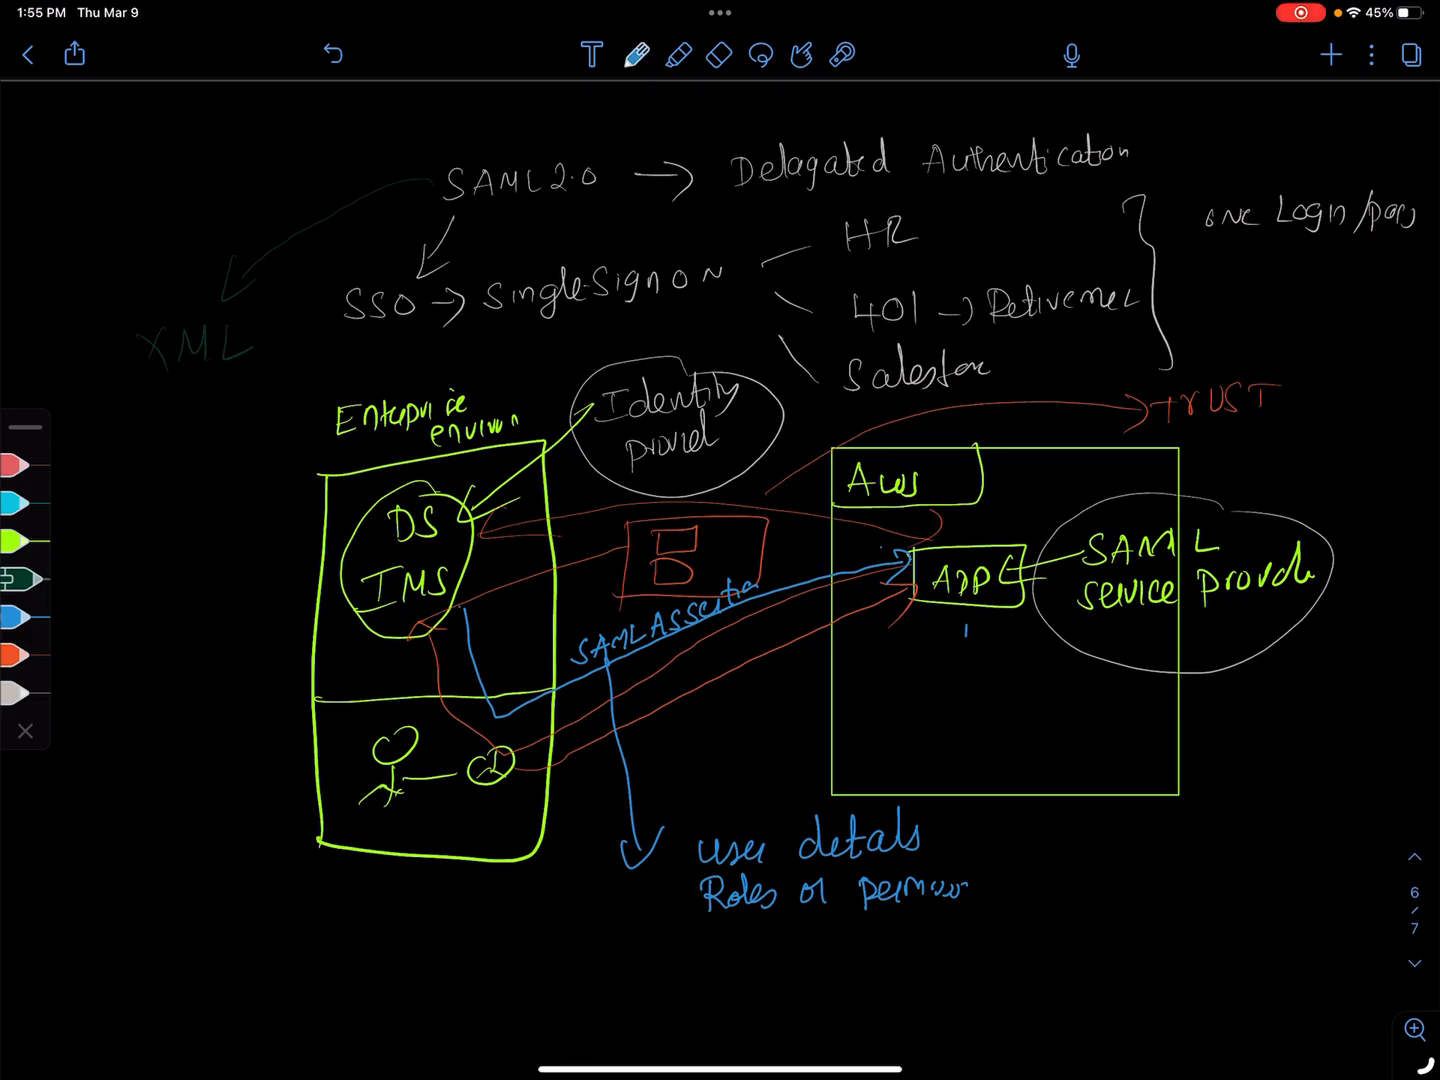
Circle XML and the DS/IMS bubble in blue and write OKTA below XML
click(22, 617)
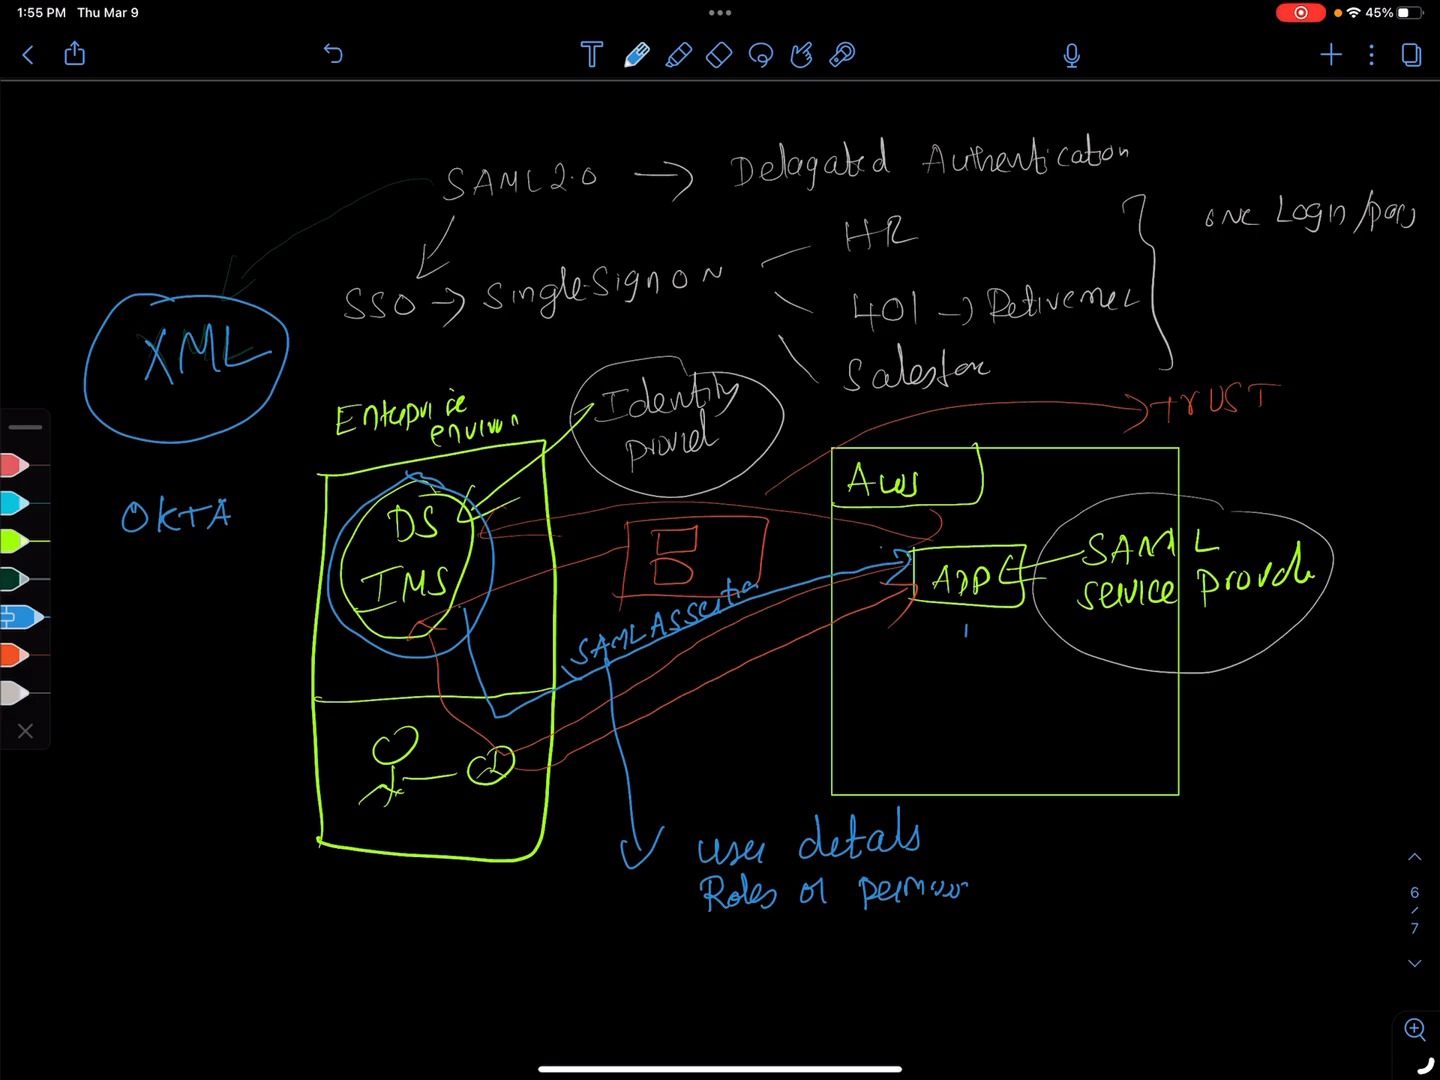
Handwrite IBM, Ping, Oracle and AWS Identity Store under OKTA in blue
text(IP)
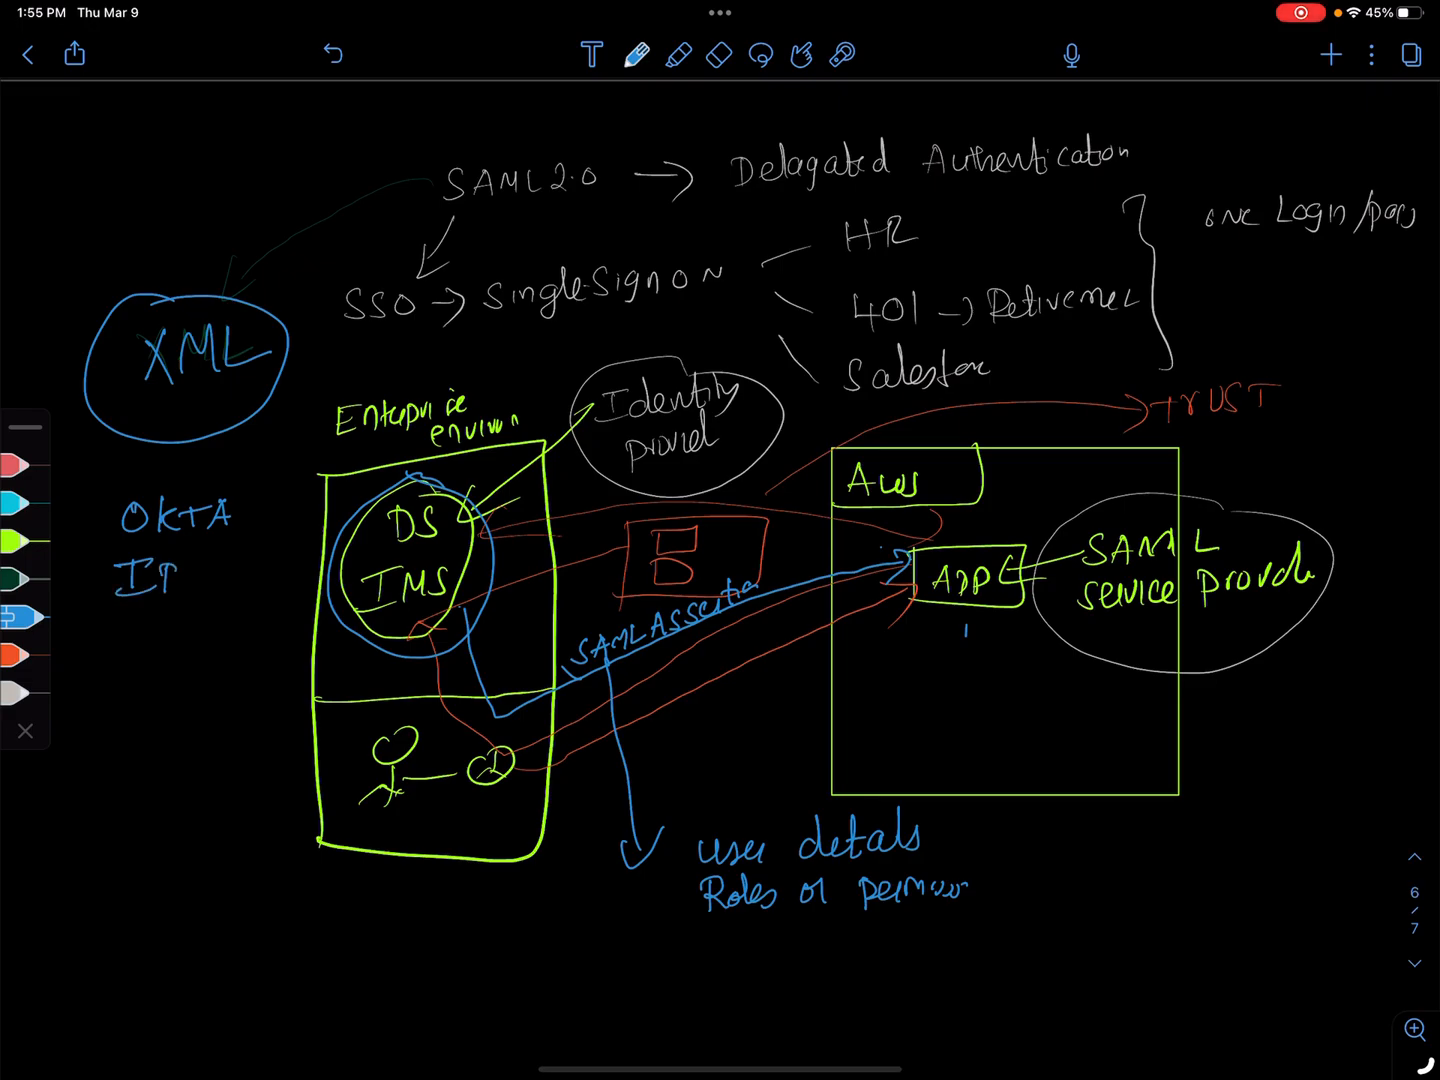
text(BM)
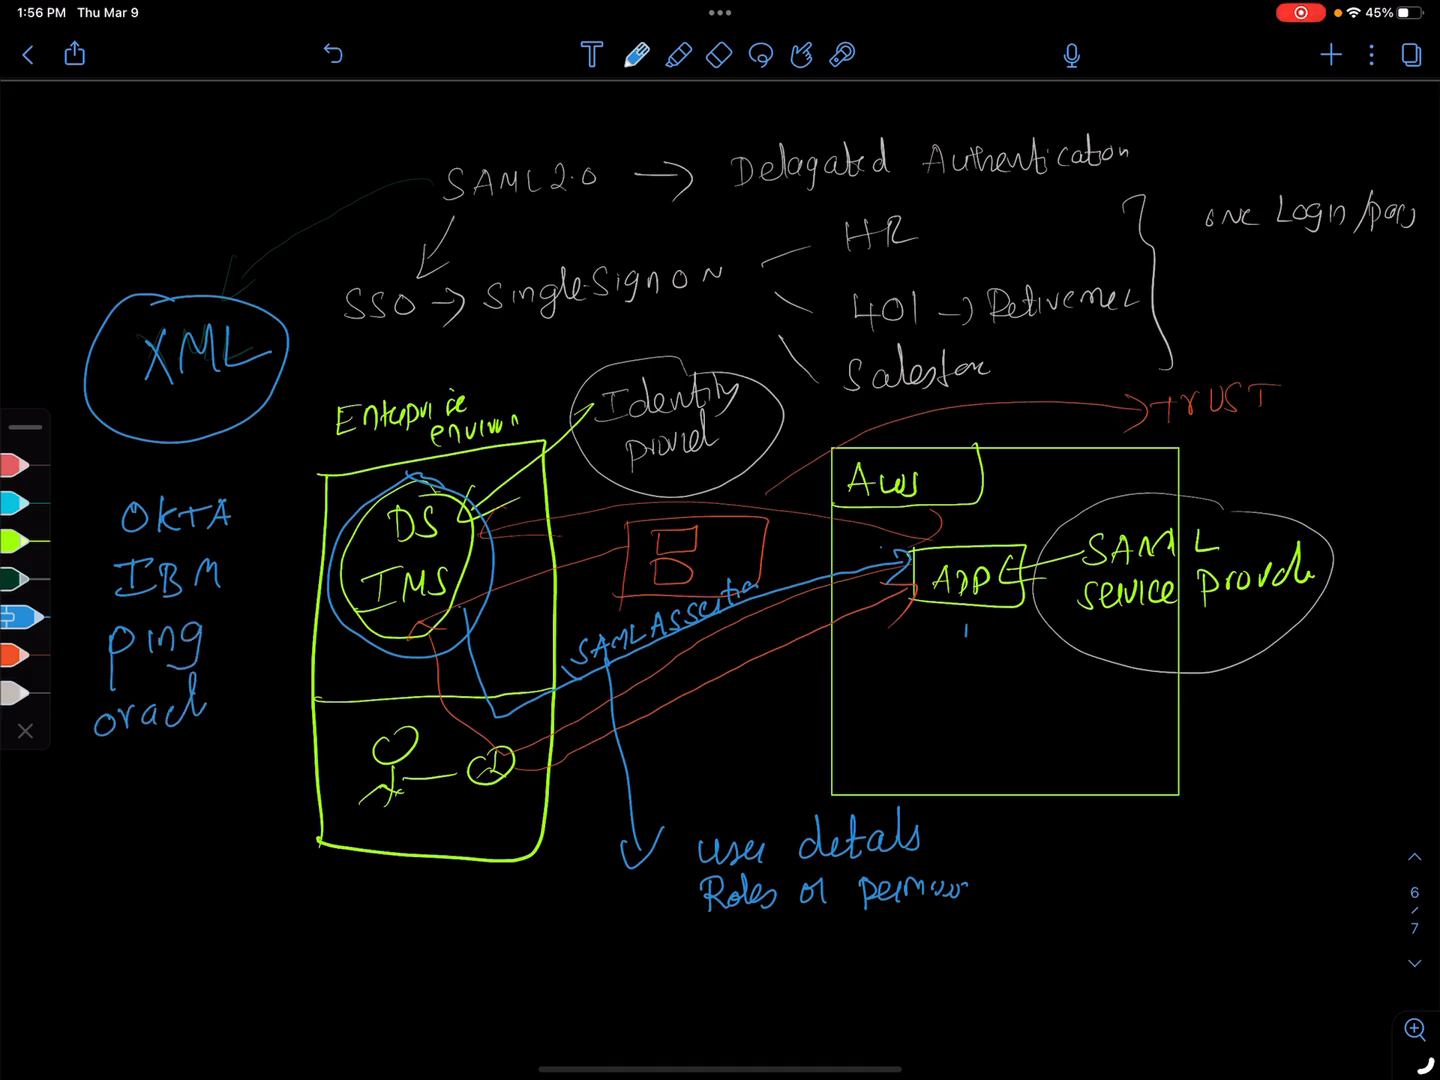
text(Aws)
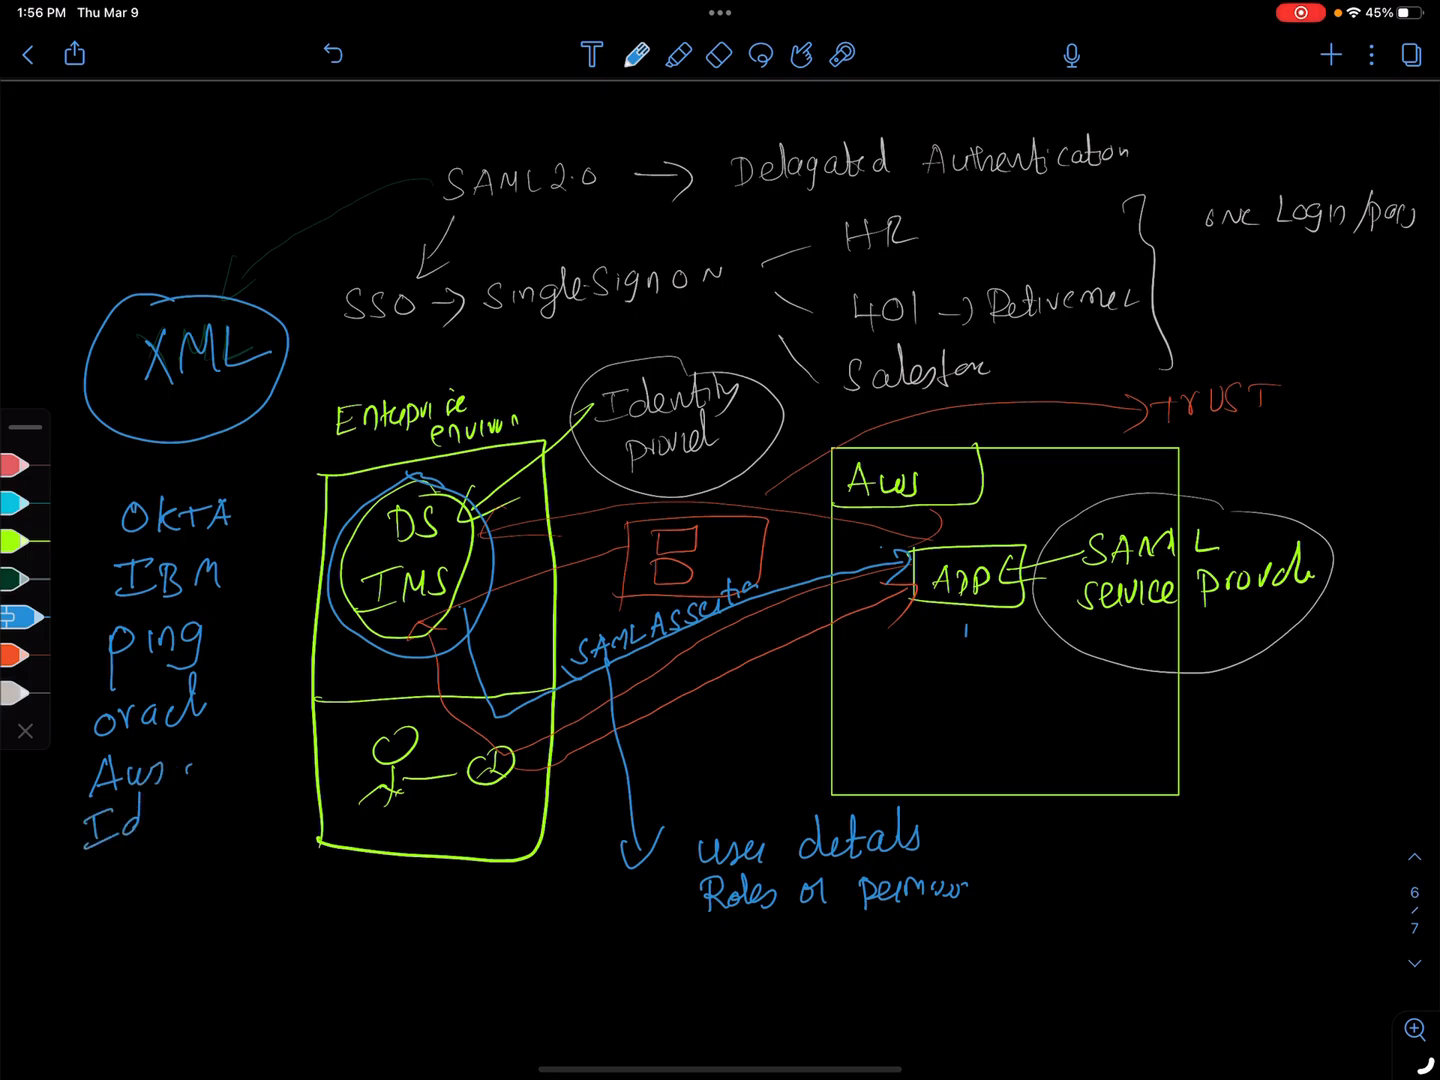
text(Identityse)
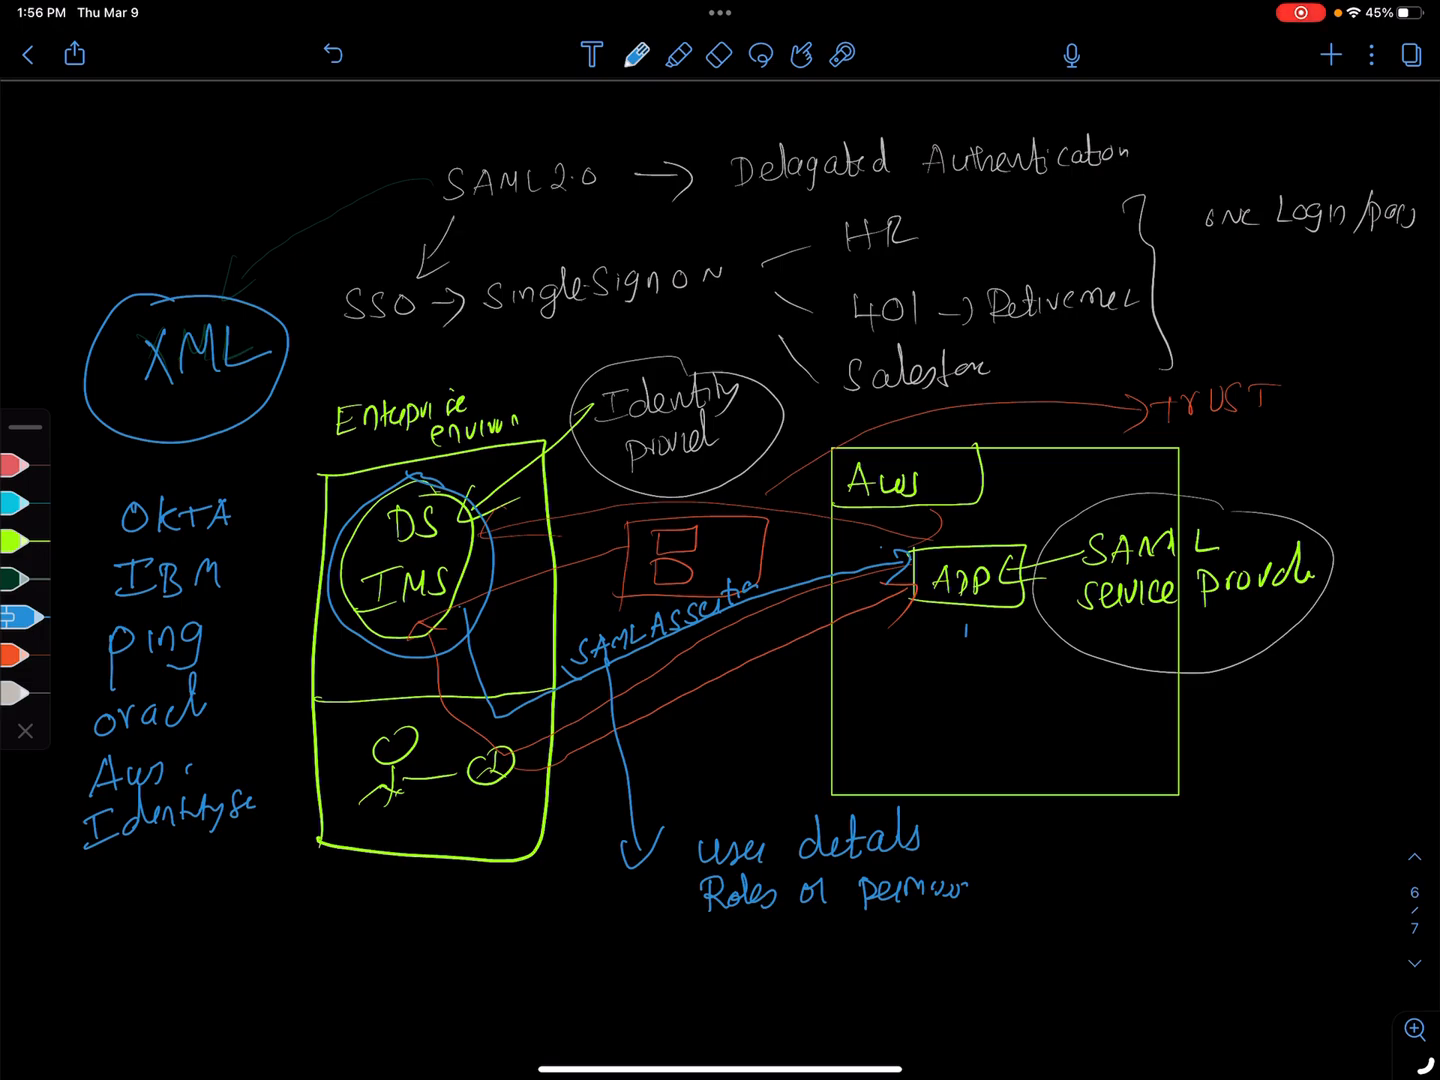
Circle SSO, move to the next page, and sketch the SSO with SAML 2.0 Okta/Ping diagram
scroll(down, 3)
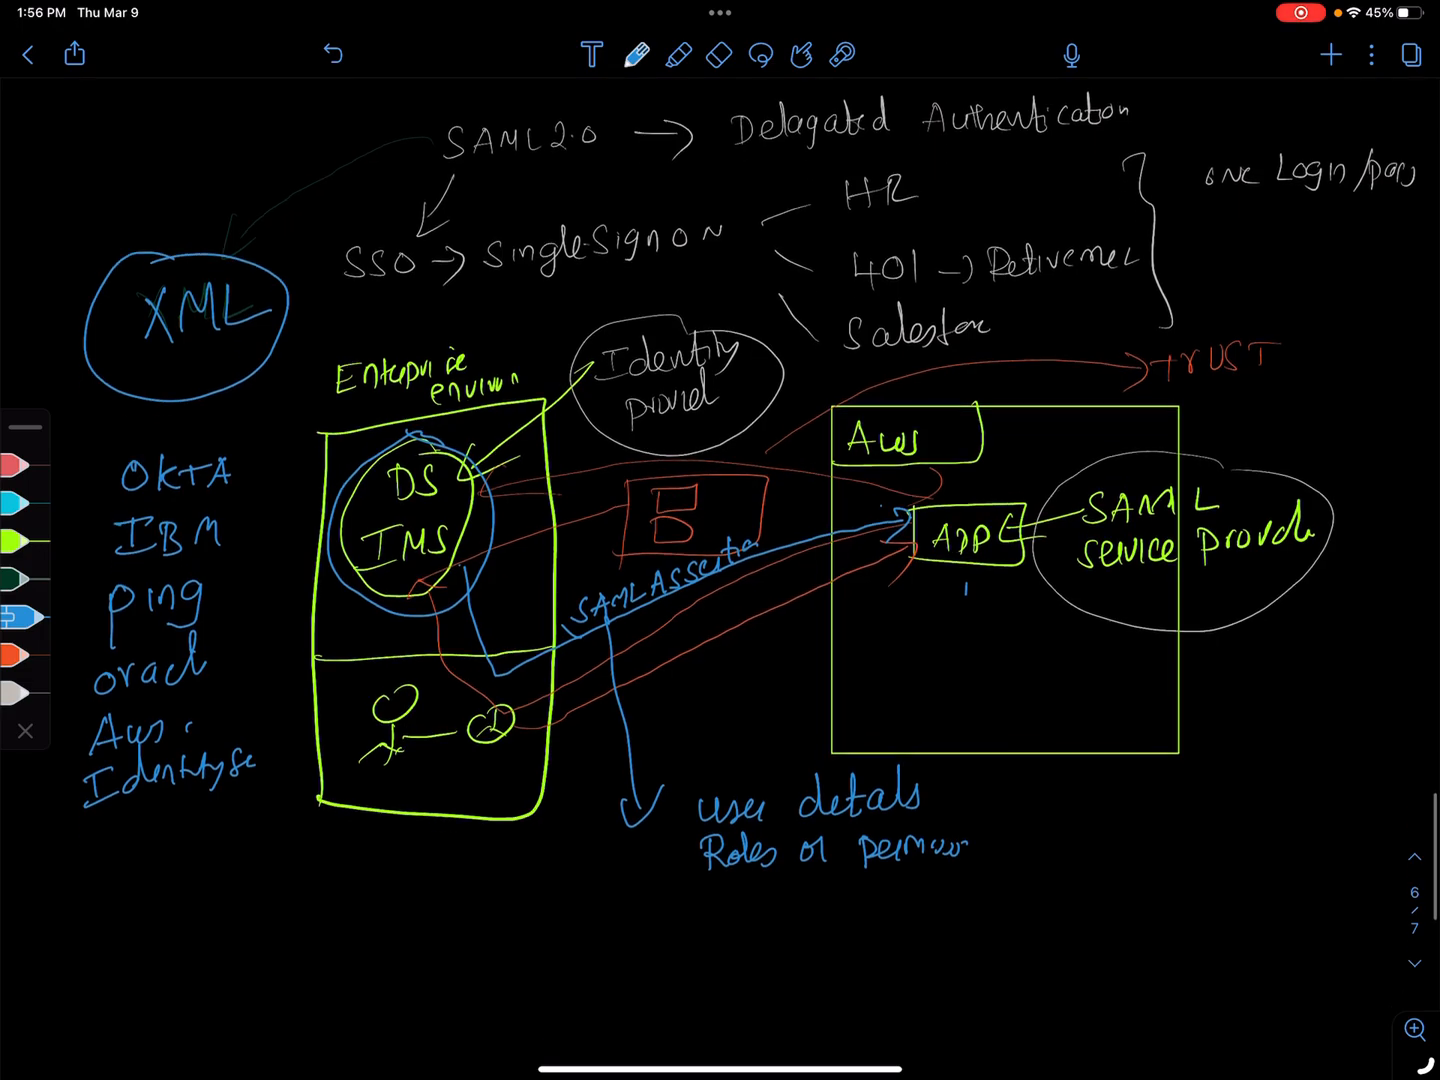
scroll(down, 3)
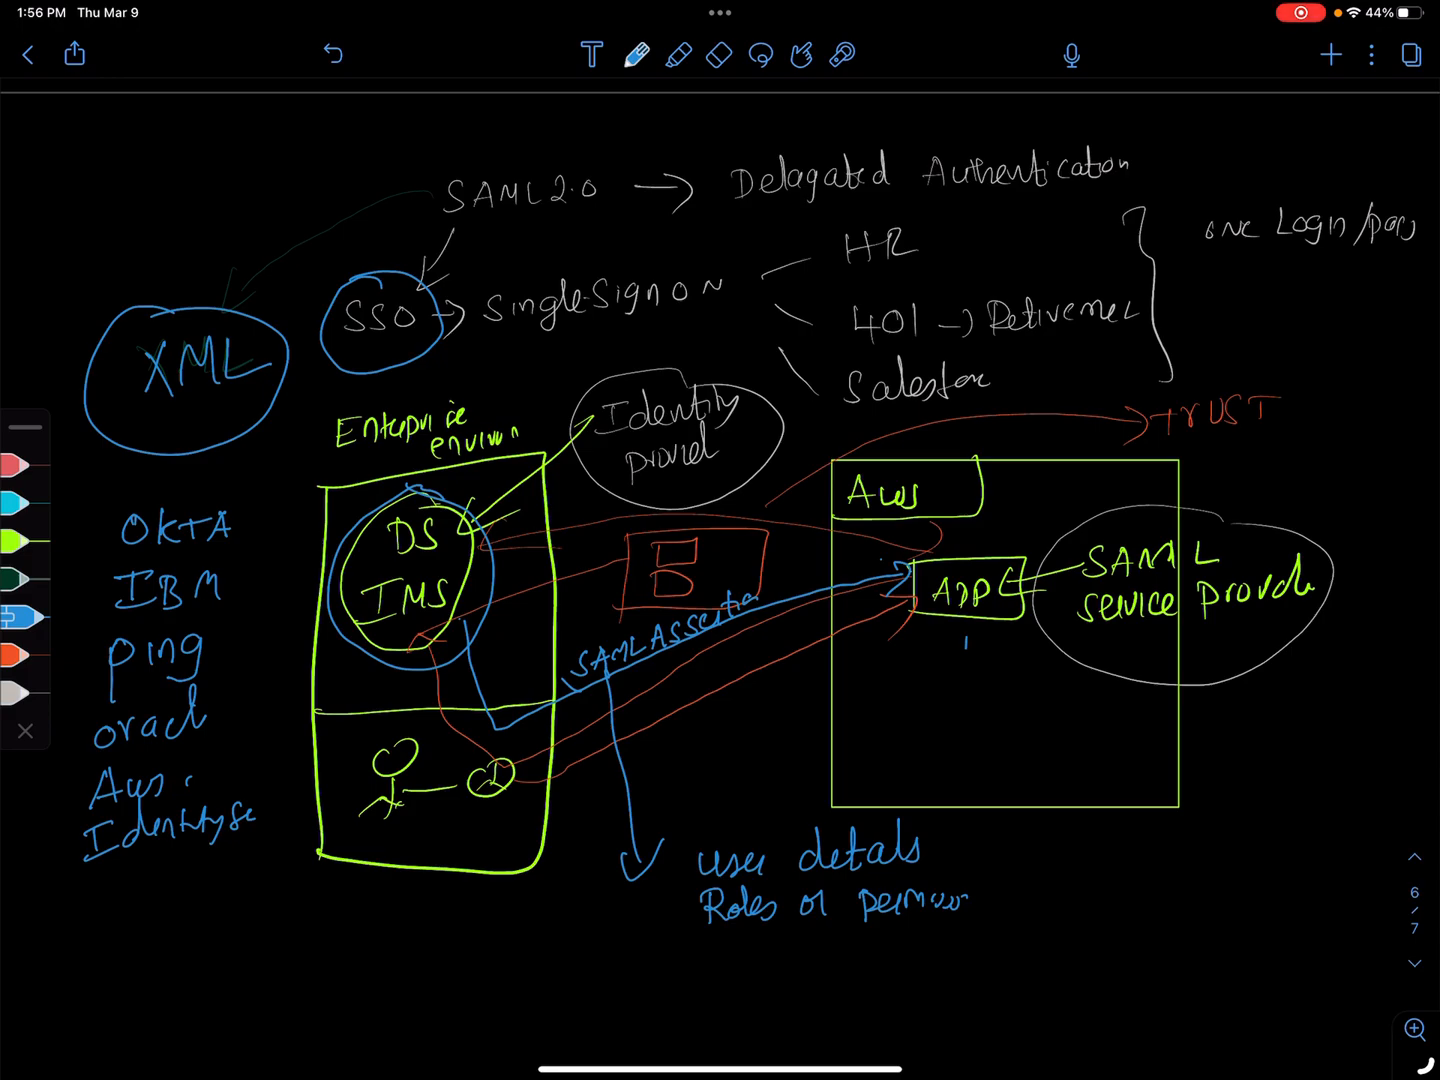
scroll(down, 3)
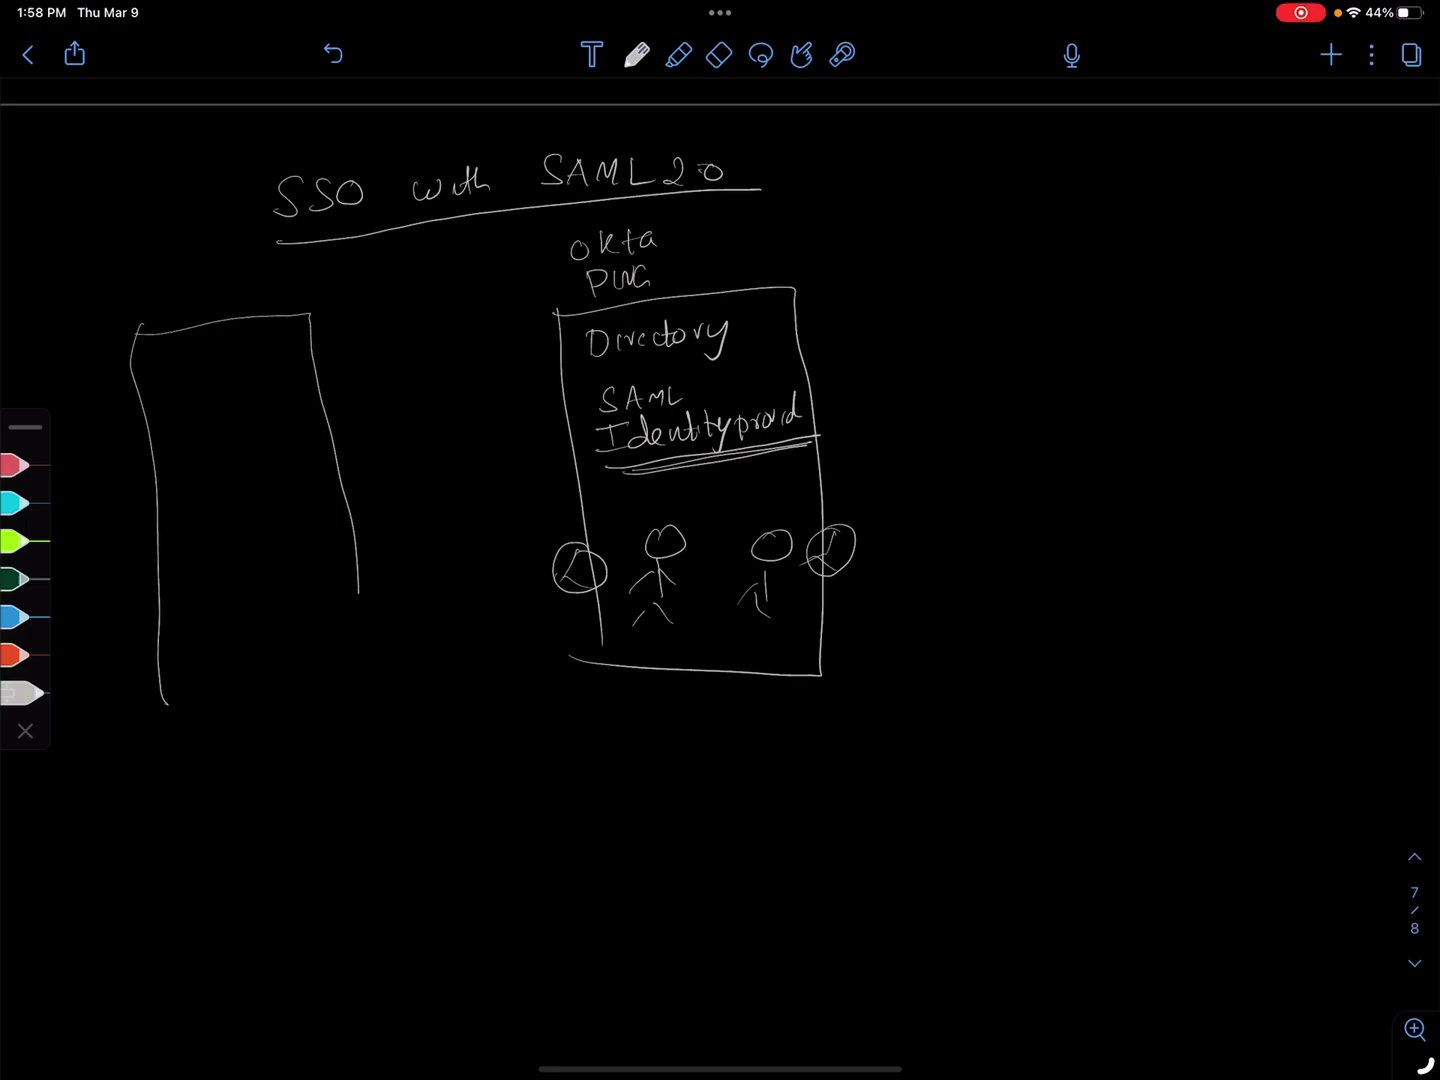
Erase and redraw the left box's edge, label it AWS, and add a right-hand box
click(718, 55)
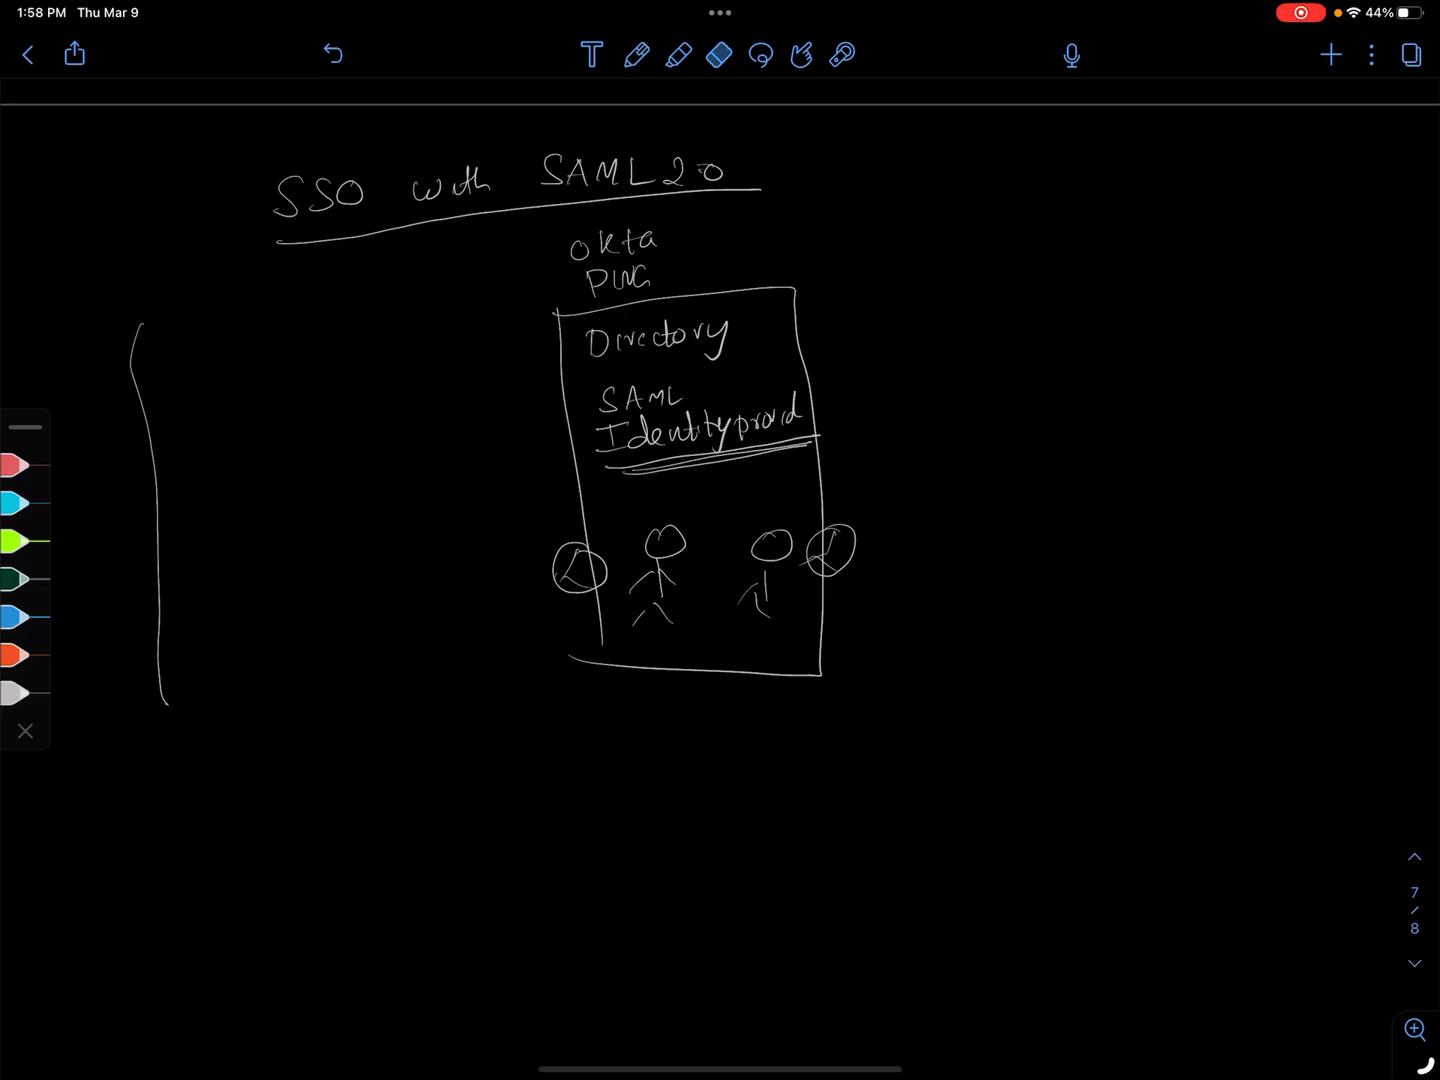
click(637, 55)
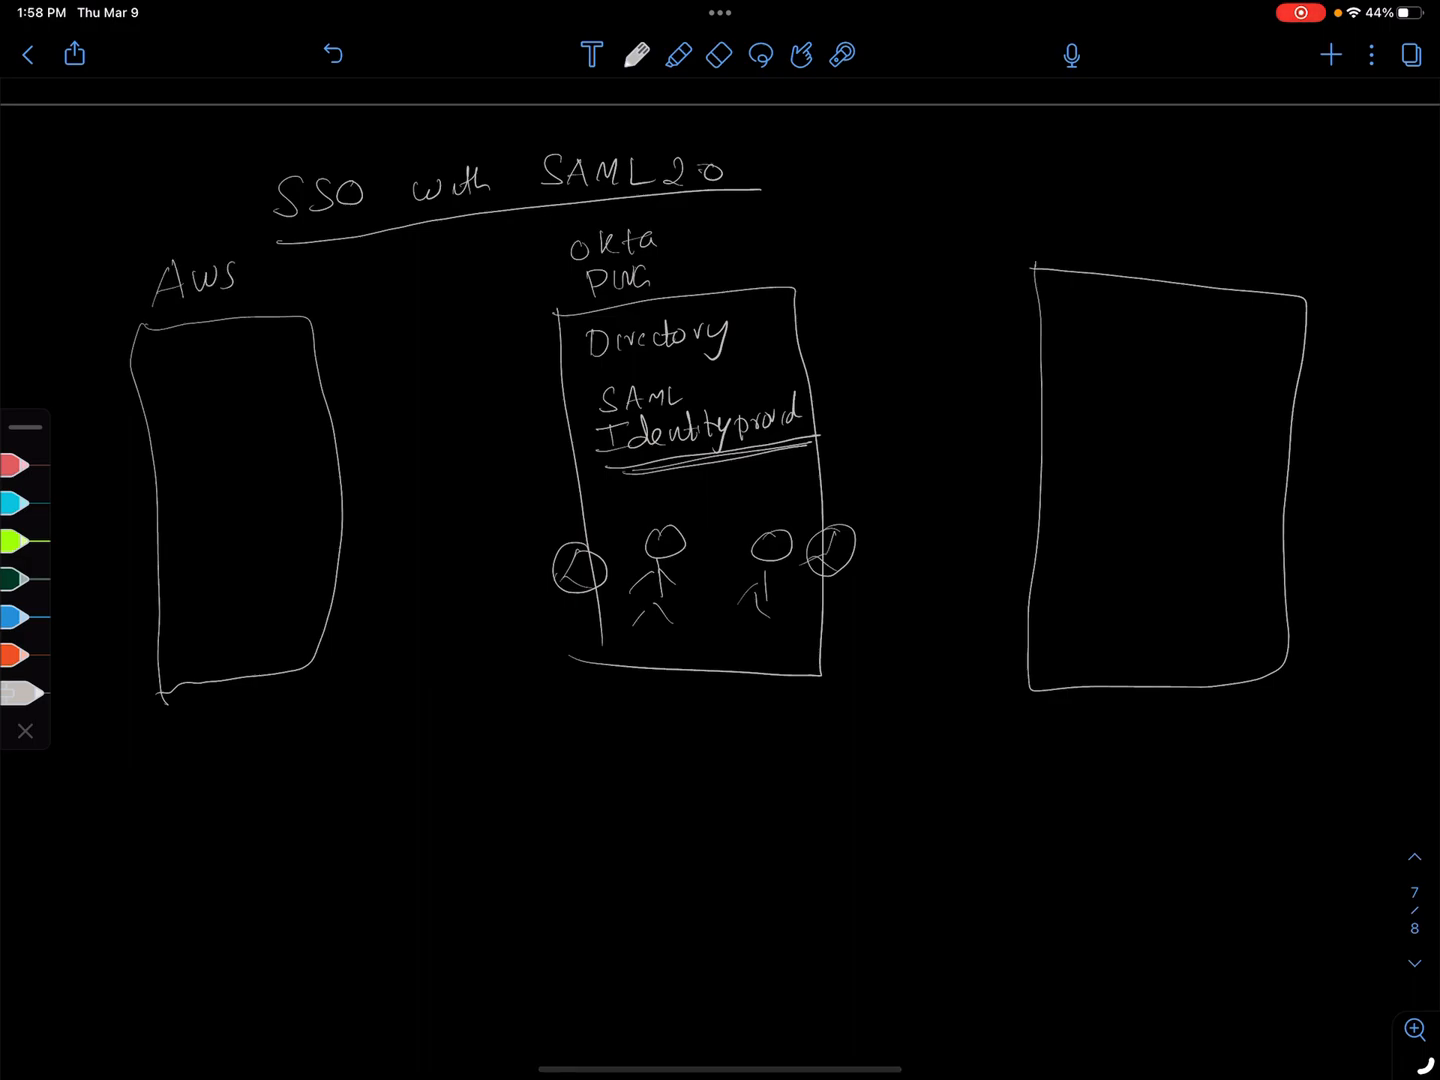
text(Google.)
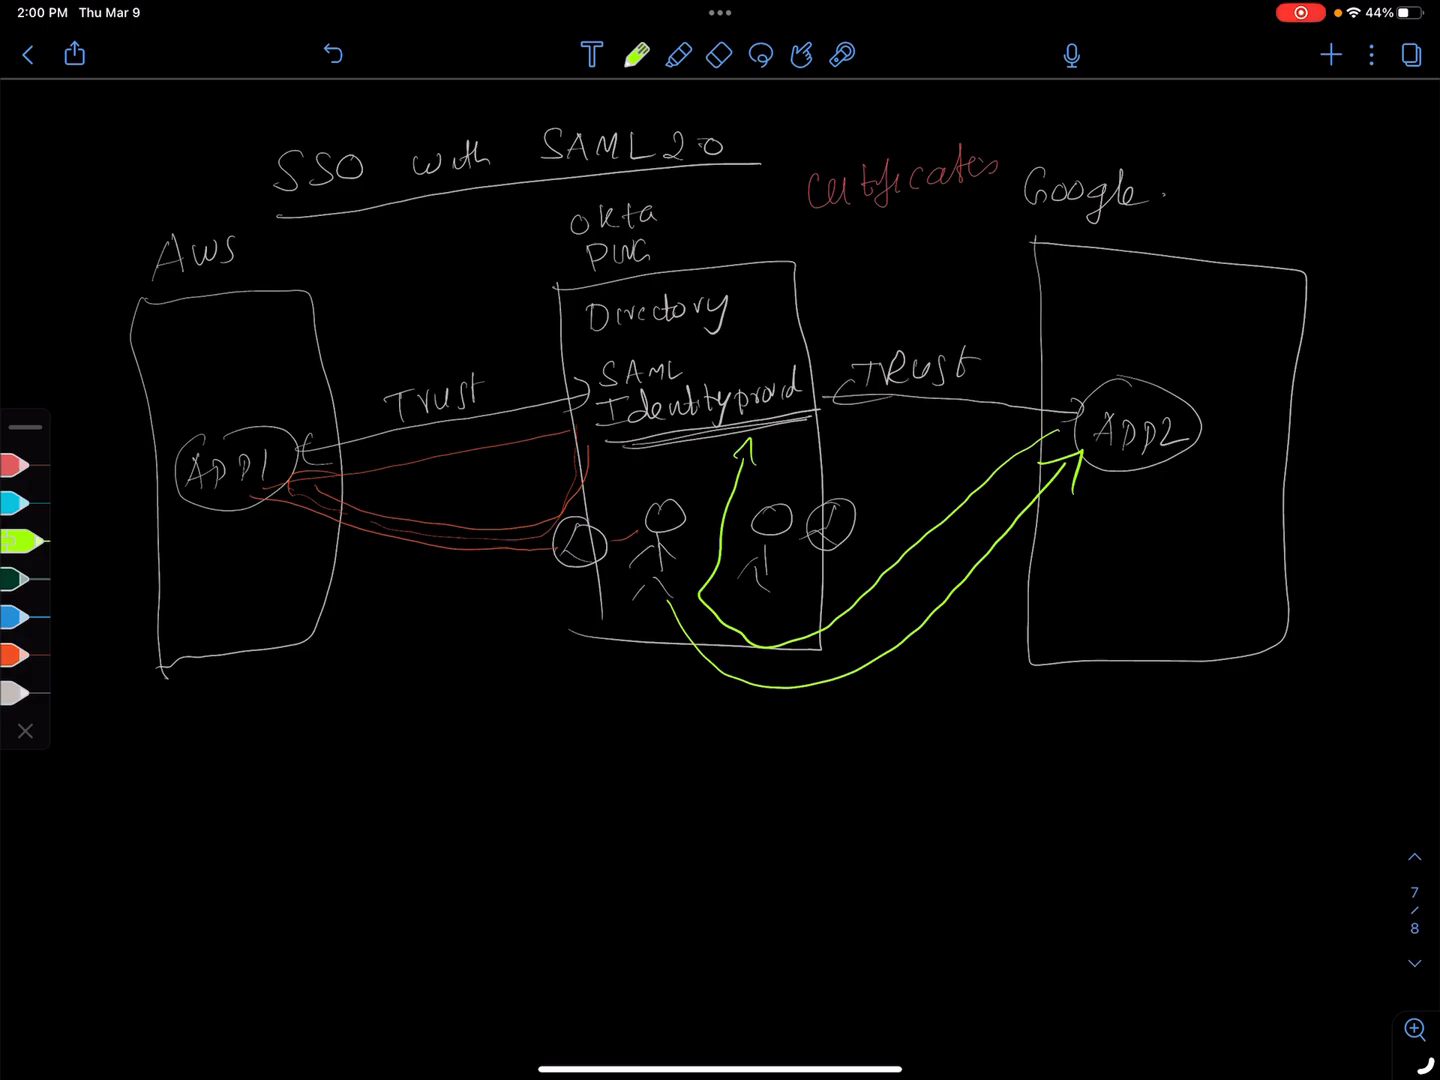
Add Google, APP1/APP2, Trust arrows, Certificates, and red and green SAML flow arrows
text(SAML)
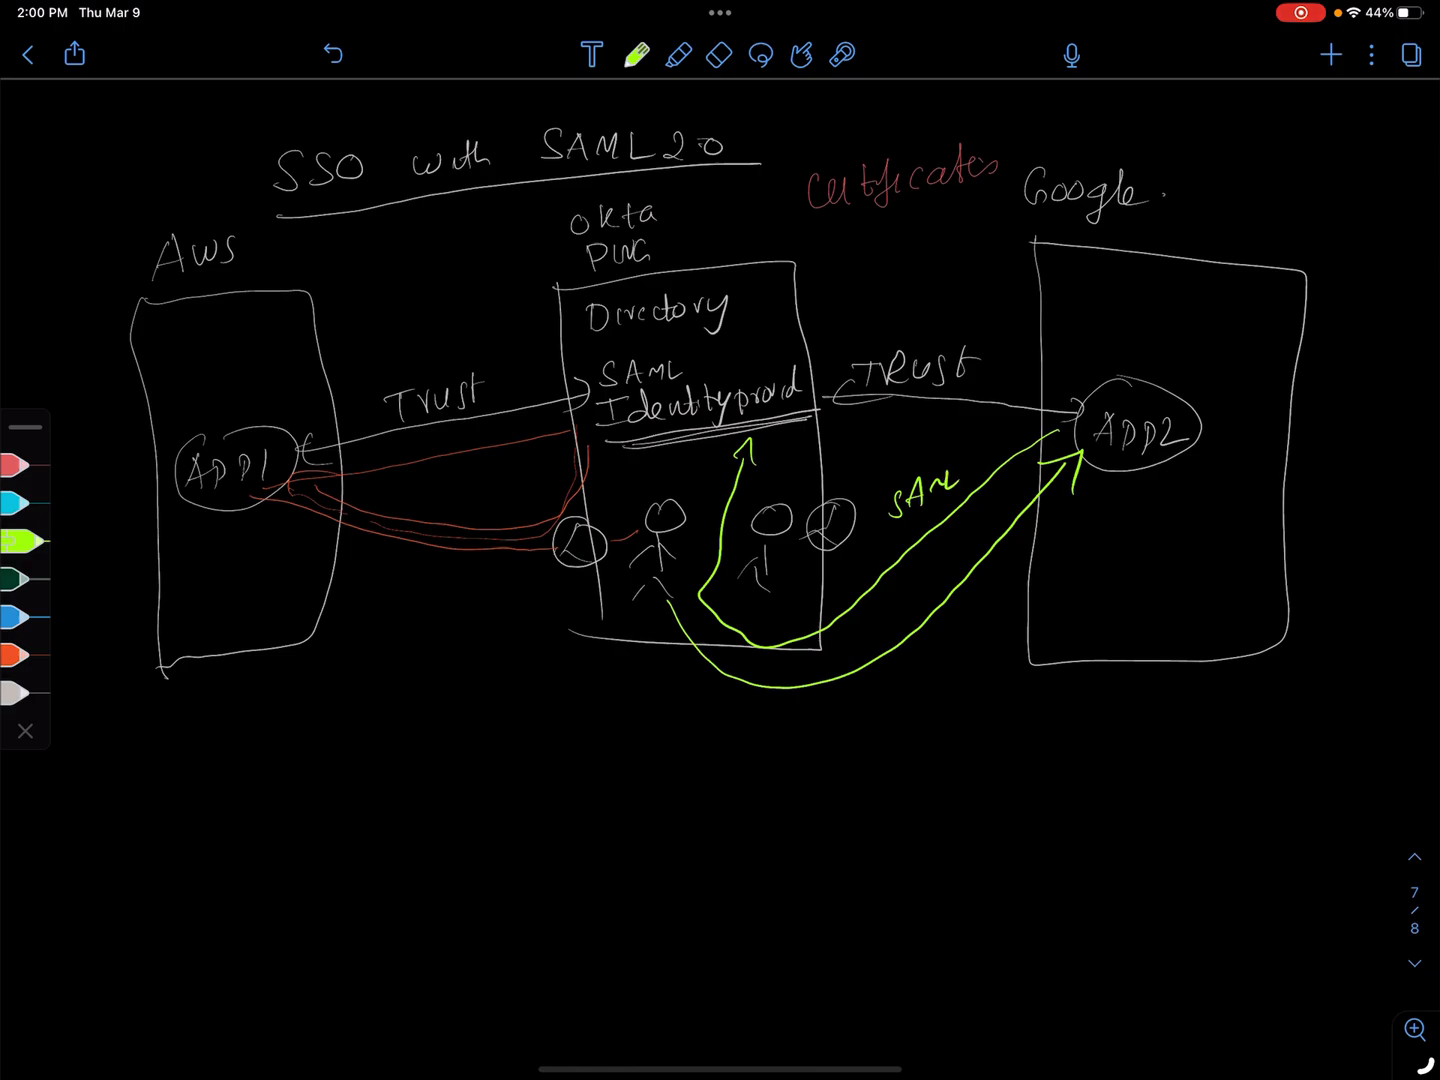